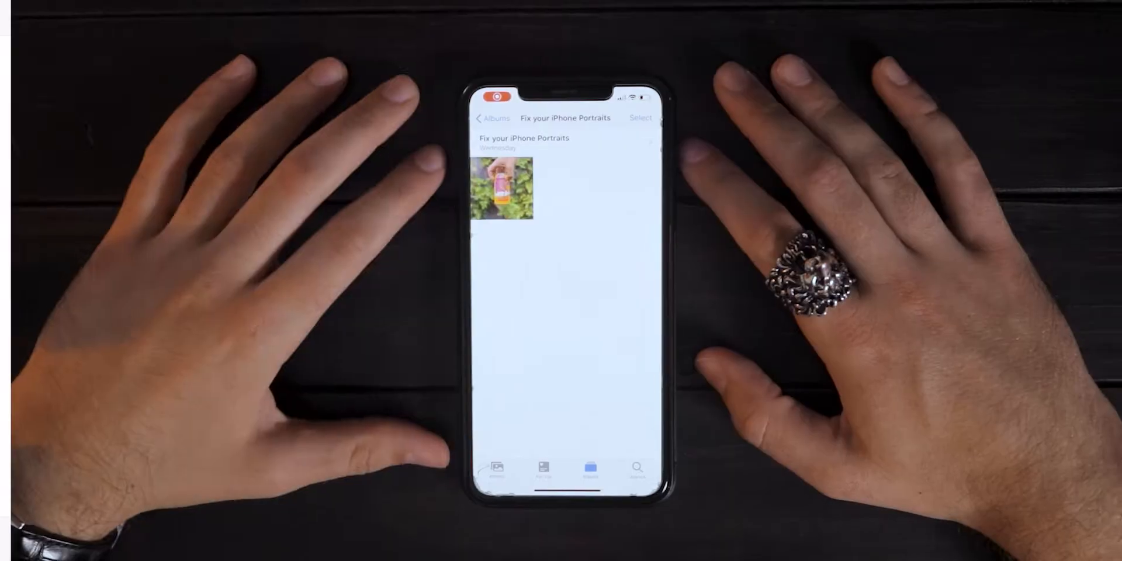
Step: Open the portrait photo of the hand holding the beer can full screen
{"action": "left_click", "coordinate": [502, 189]}
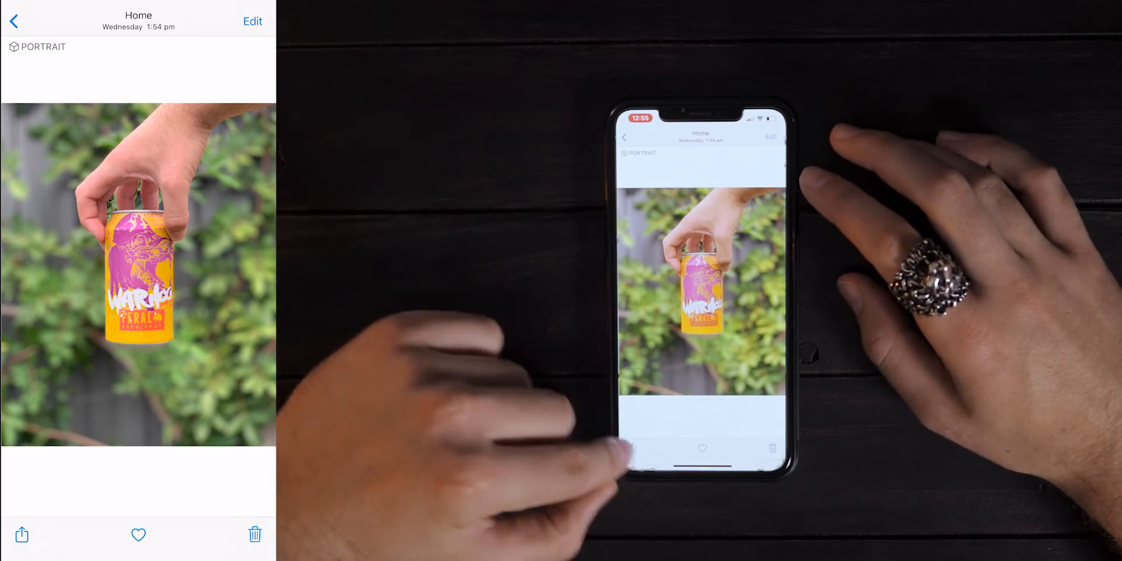
Step: Lower the portrait's Depth from f11 to f2.8 and save the edit
{"action": "left_click", "coordinate": [22, 534]}
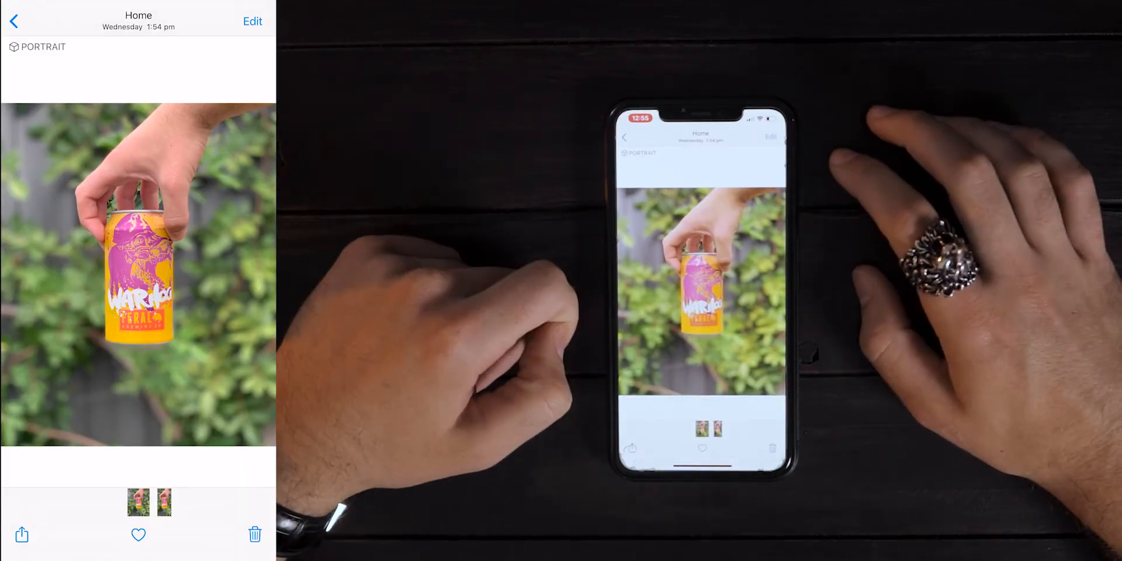
{"action": "left_click", "coordinate": [252, 21]}
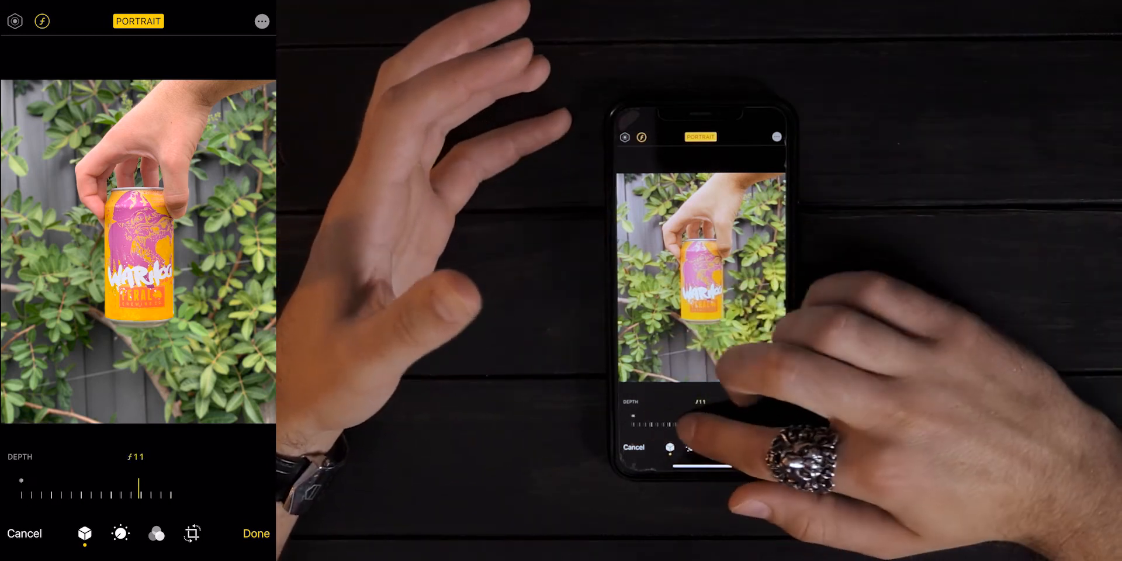
{"action": "left_click_drag", "start_coordinate": [139, 486], "coordinate": [198, 479]}
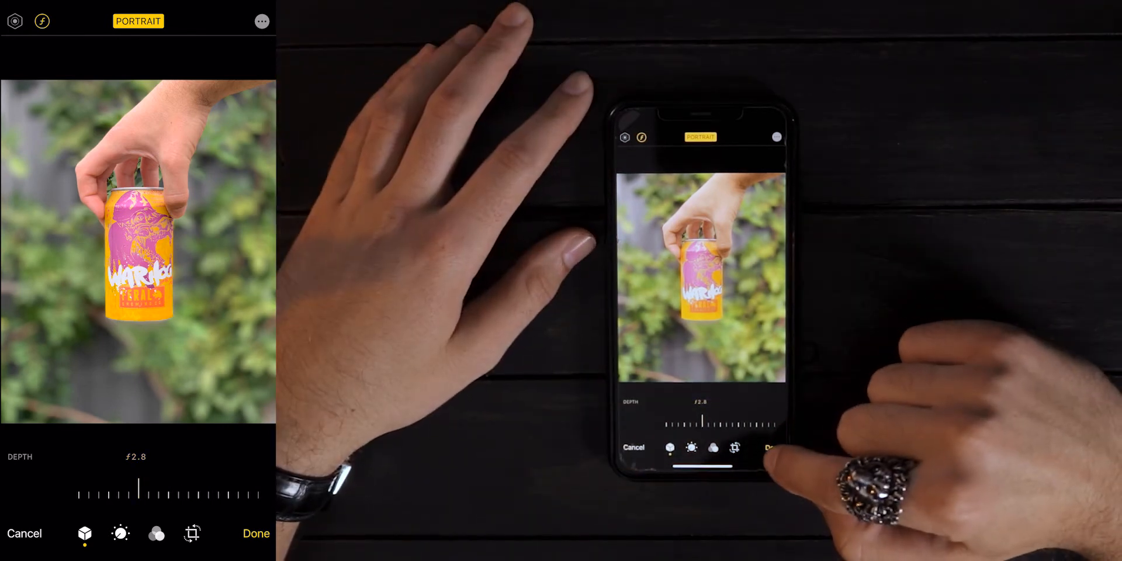
{"action": "left_click", "coordinate": [256, 532]}
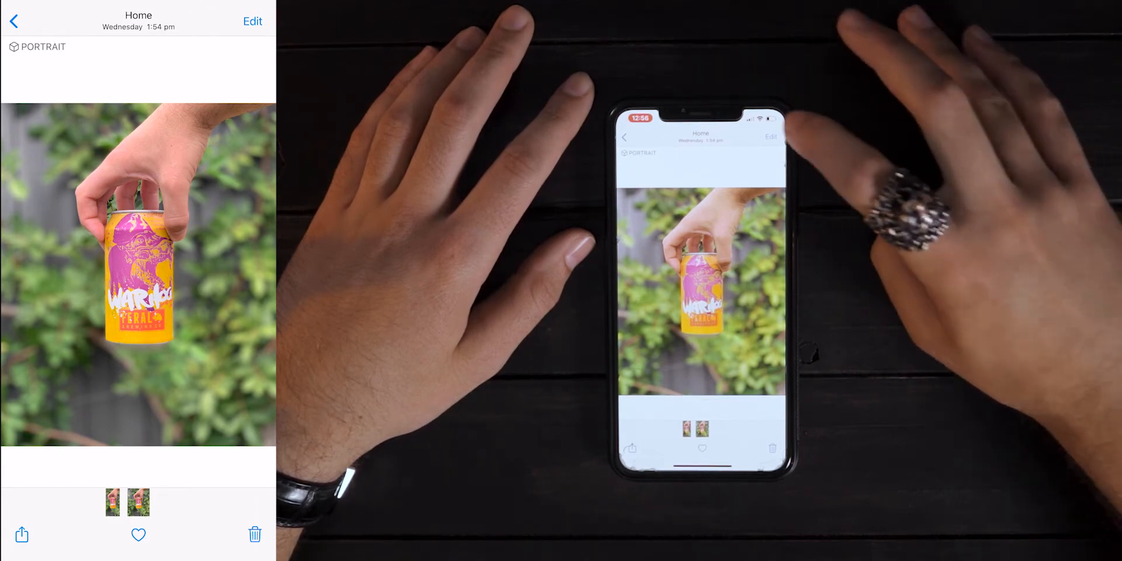
{"action": "left_click", "coordinate": [252, 21]}
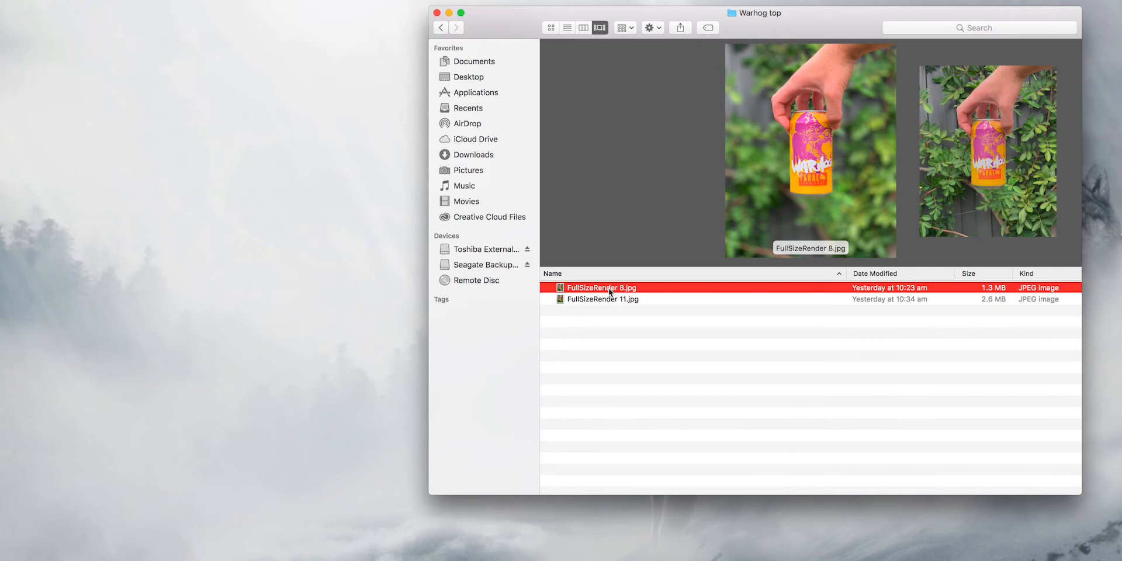
Step: Open FullSizeRender 8.jpg with Adobe Photoshop 2020 (21.1.1)
{"action": "right_click", "coordinate": [602, 287]}
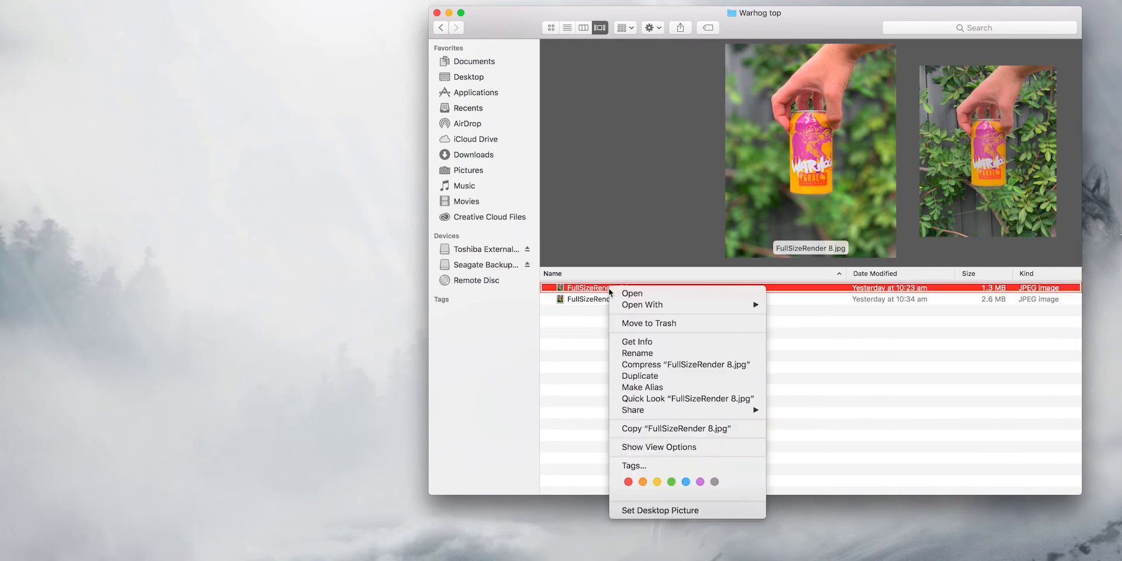
{"action": "left_click", "coordinate": [641, 304]}
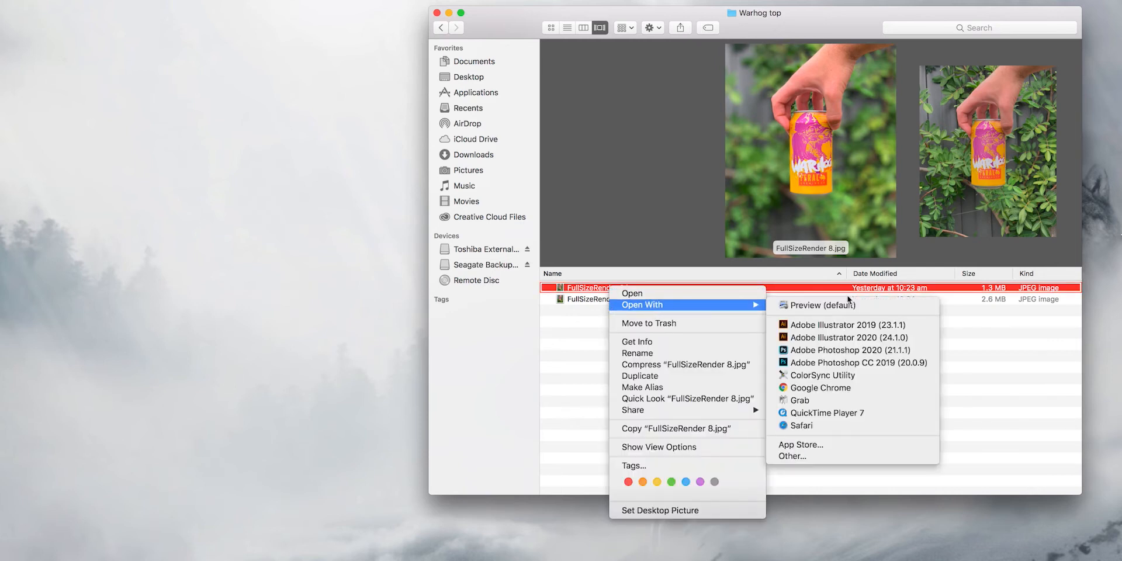
{"action": "left_click", "coordinate": [850, 350]}
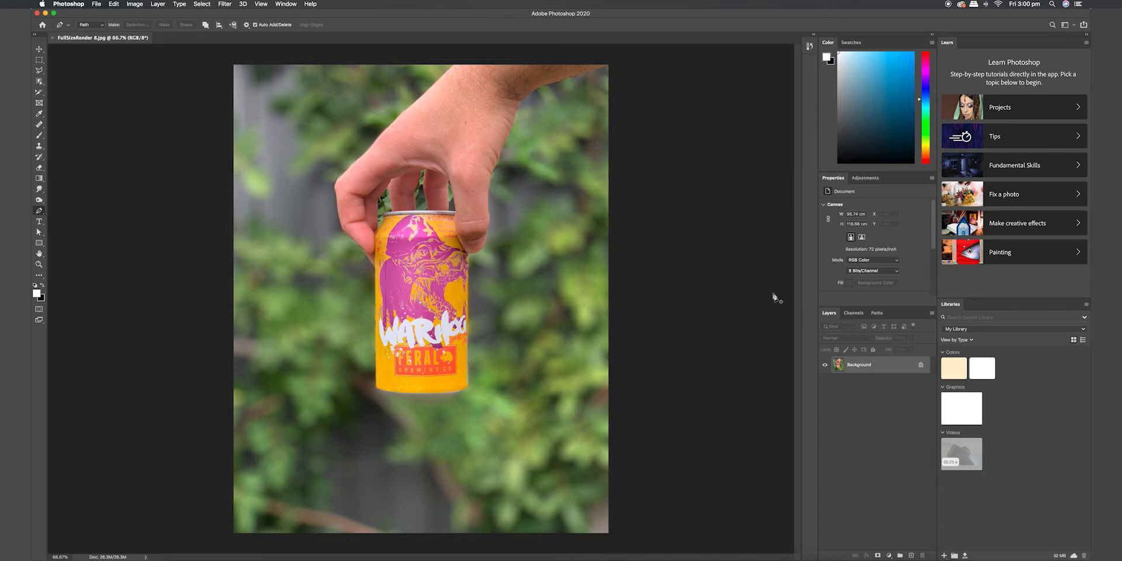
{"action": "mouse_move", "coordinate": [768, 294]}
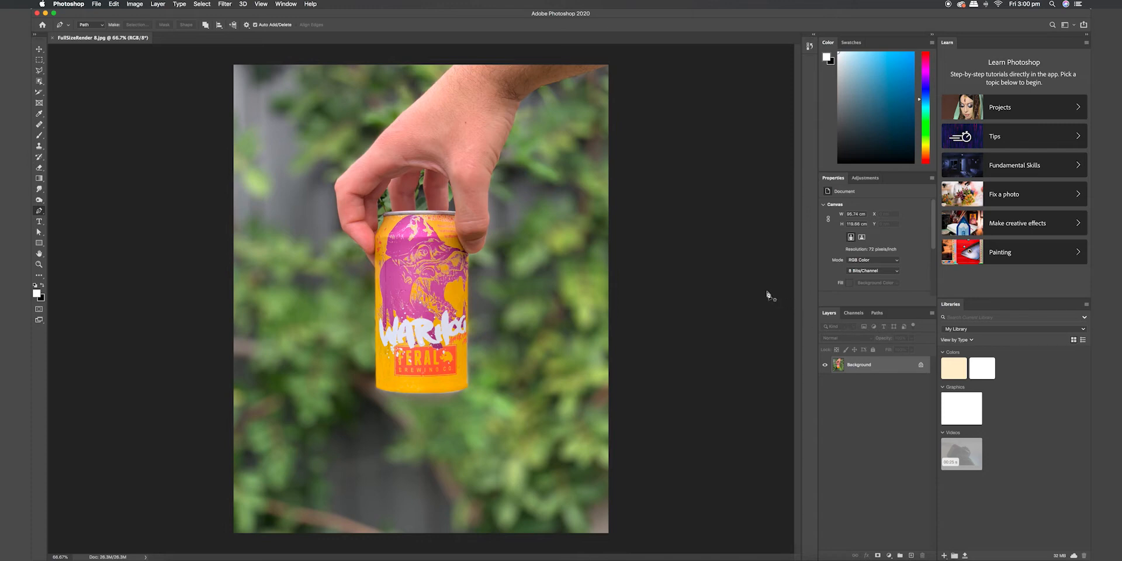
{"action": "mouse_move", "coordinate": [501, 379]}
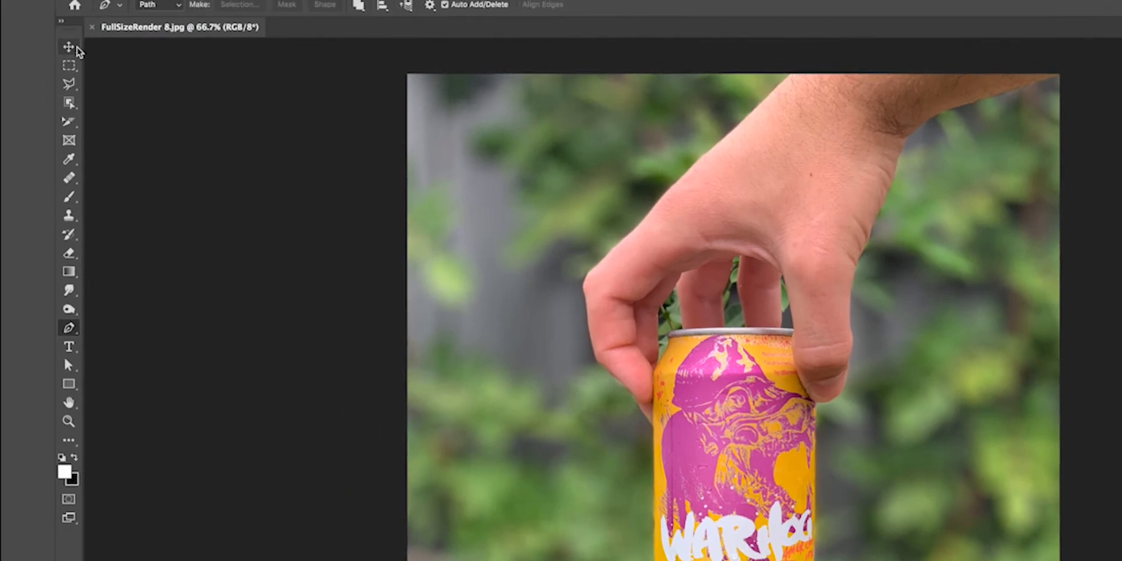
{"action": "mouse_move", "coordinate": [69, 46]}
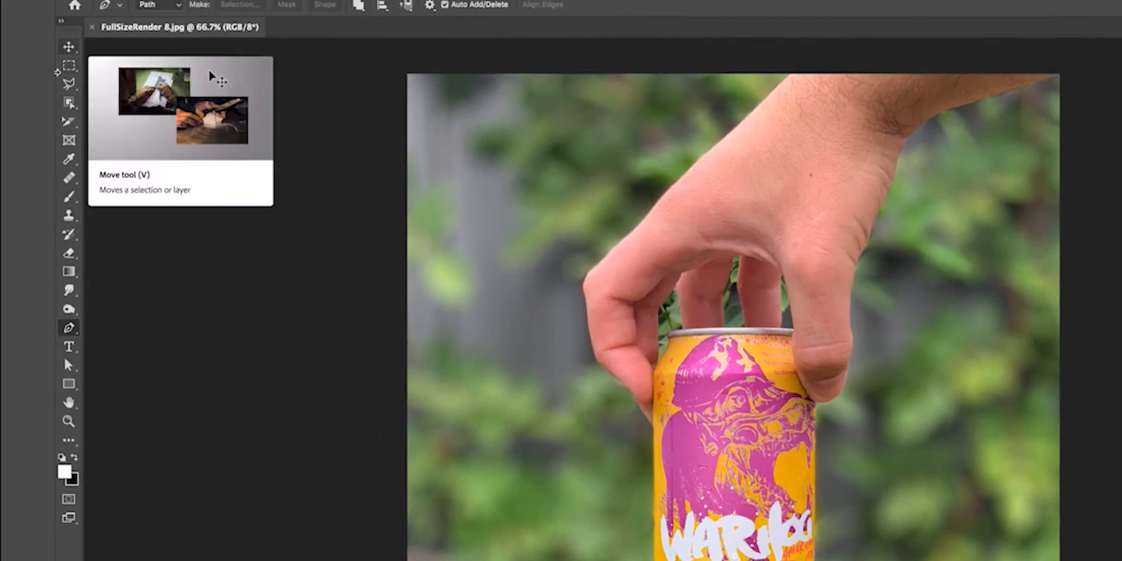
{"action": "mouse_move", "coordinate": [69, 329]}
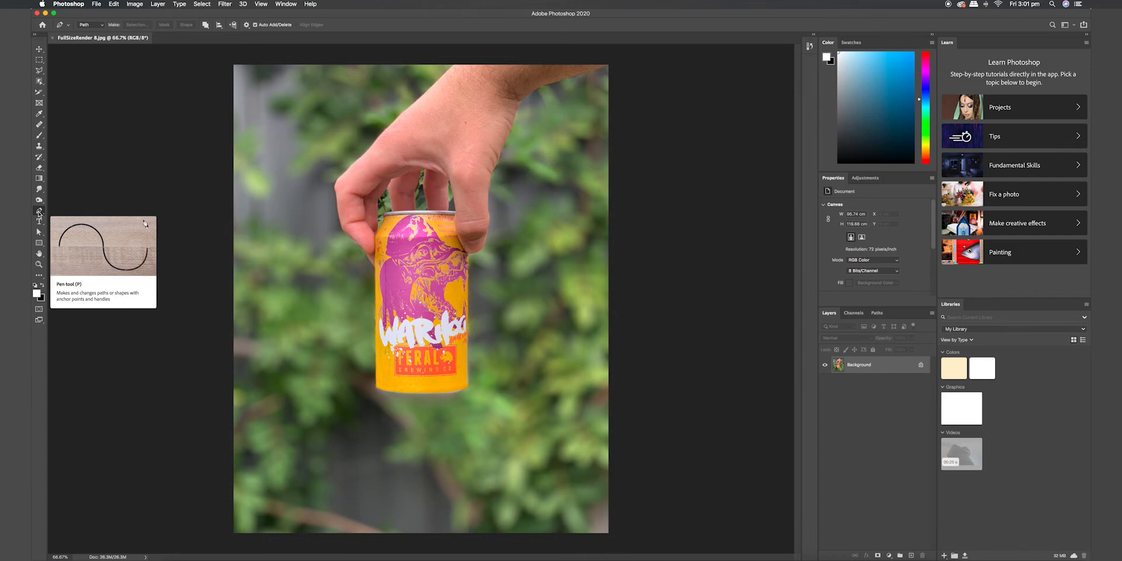
{"action": "mouse_move", "coordinate": [122, 247]}
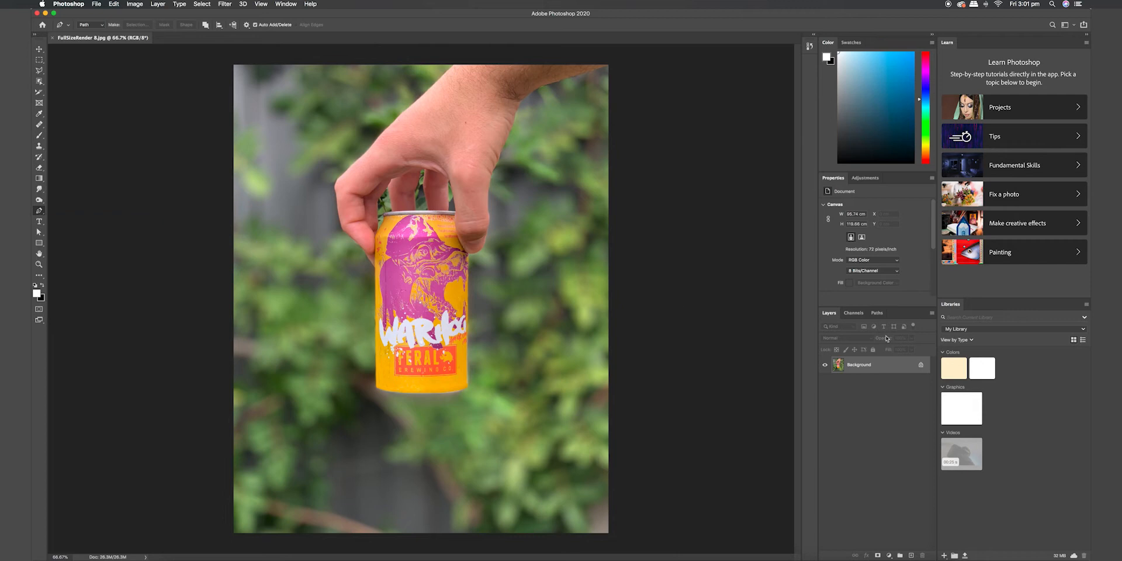
{"action": "mouse_move", "coordinate": [931, 370]}
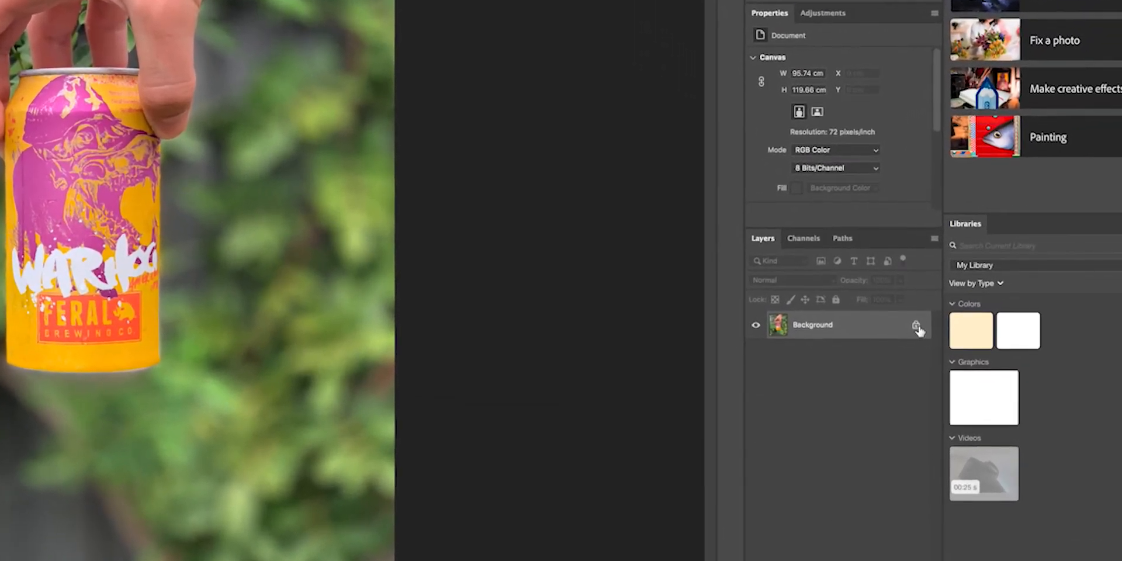
Step: Unlock the Background as Layer 0 and hide the placed FullSizeRender 11 layer
{"action": "left_click", "coordinate": [919, 324]}
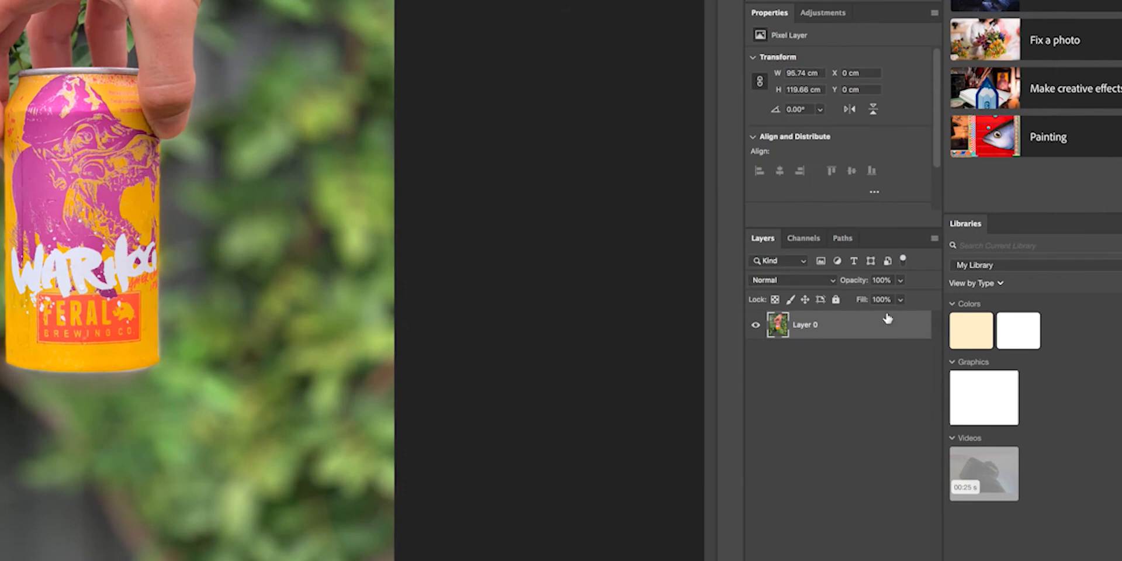
{"action": "mouse_move", "coordinate": [940, 303]}
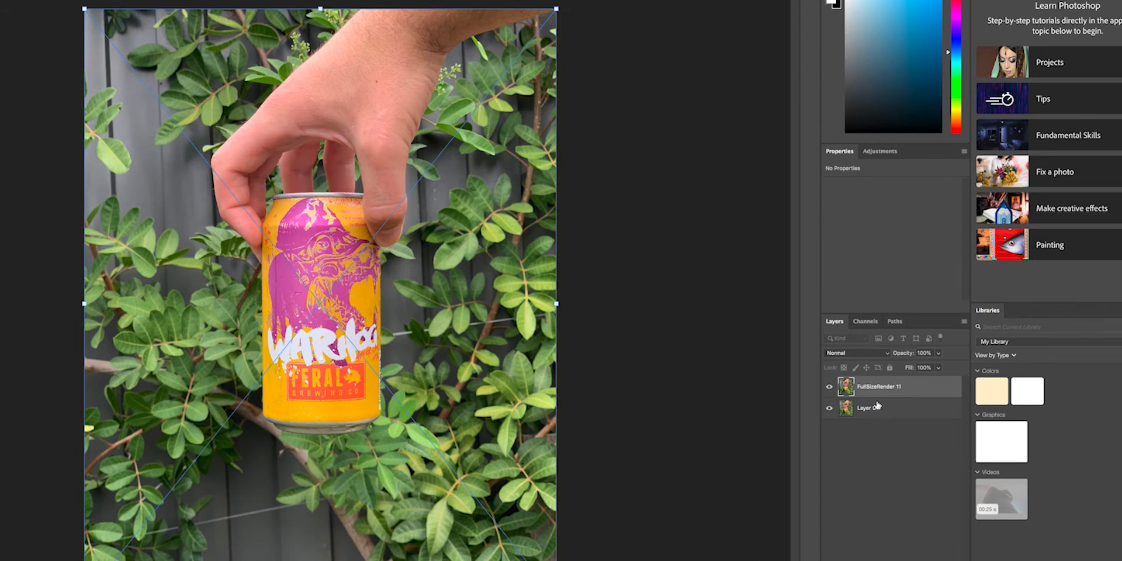
{"action": "mouse_move", "coordinate": [829, 395]}
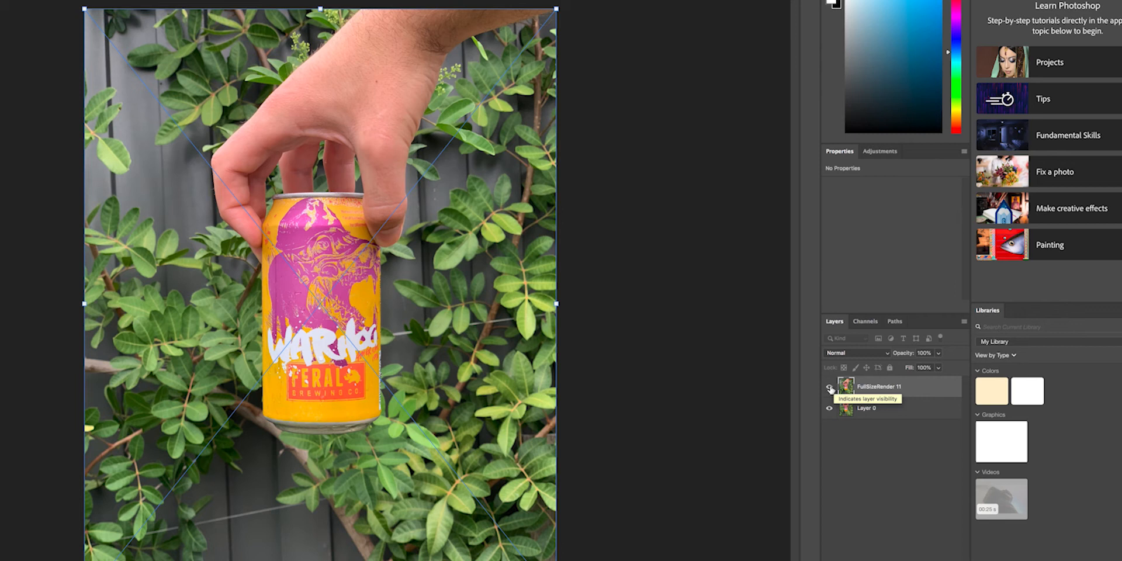
{"action": "left_click", "coordinate": [877, 386]}
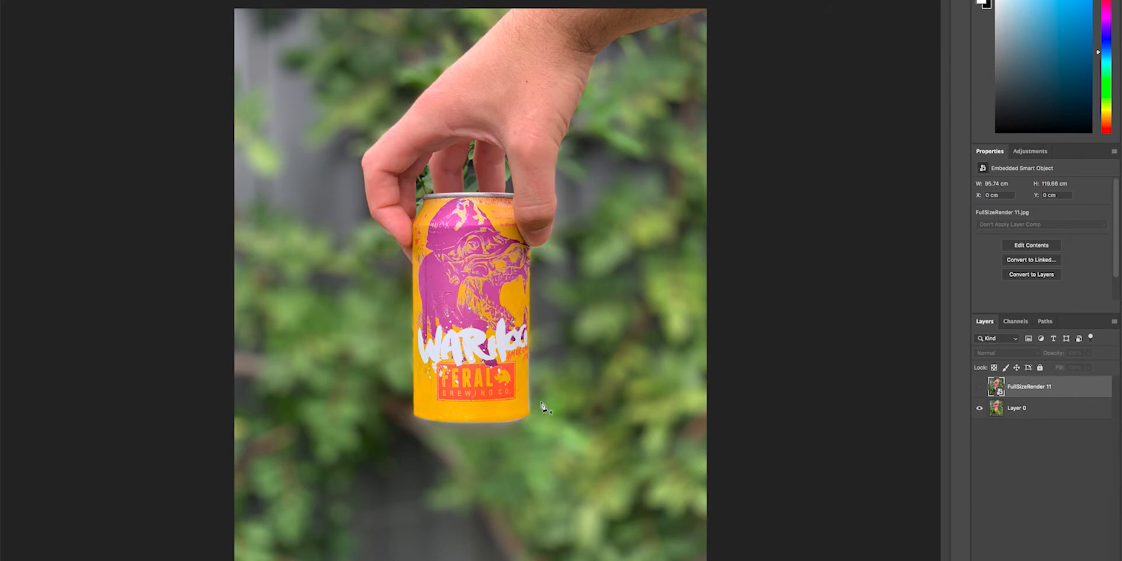
{"action": "mouse_move", "coordinate": [894, 369]}
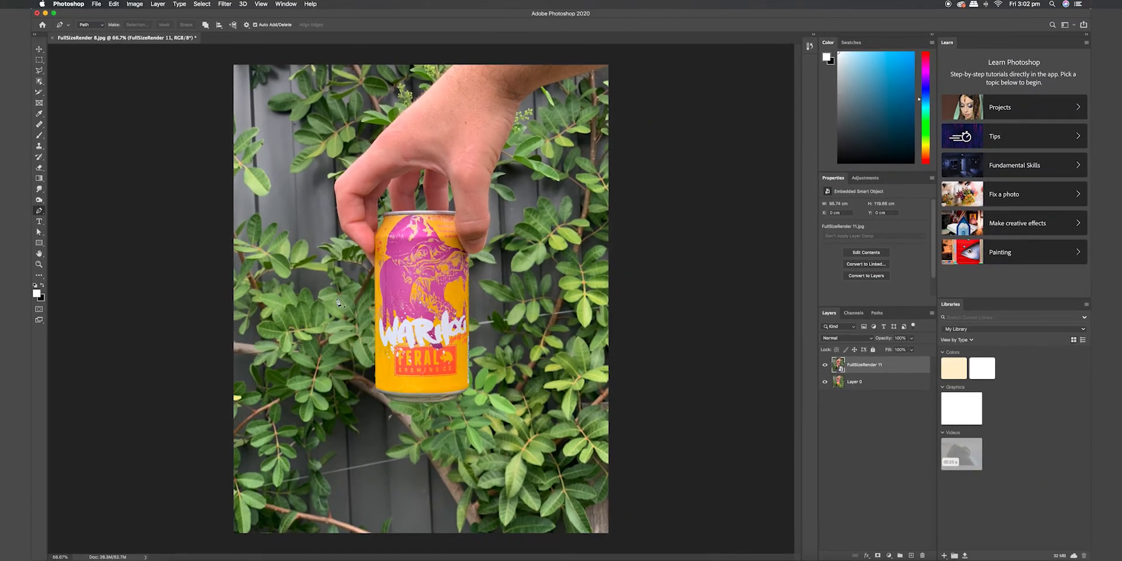
{"action": "mouse_move", "coordinate": [359, 333]}
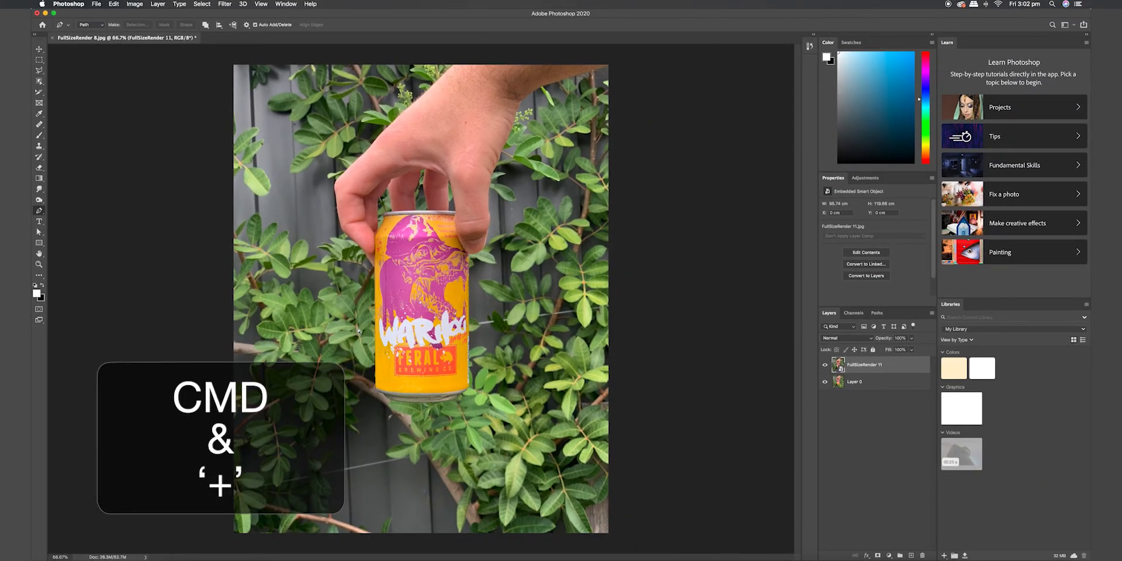
Step: Zoom in on the can and rasterize the FullSizeRender 11 smart-object layer
{"action": "key", "text": "cmd+plus"}
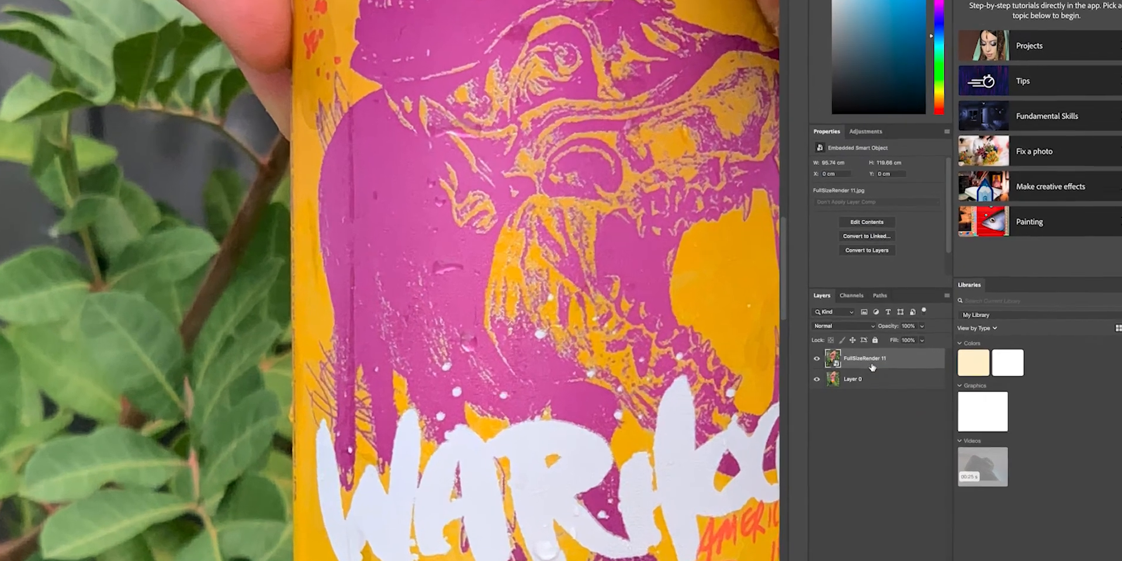
{"action": "right_click", "coordinate": [864, 358]}
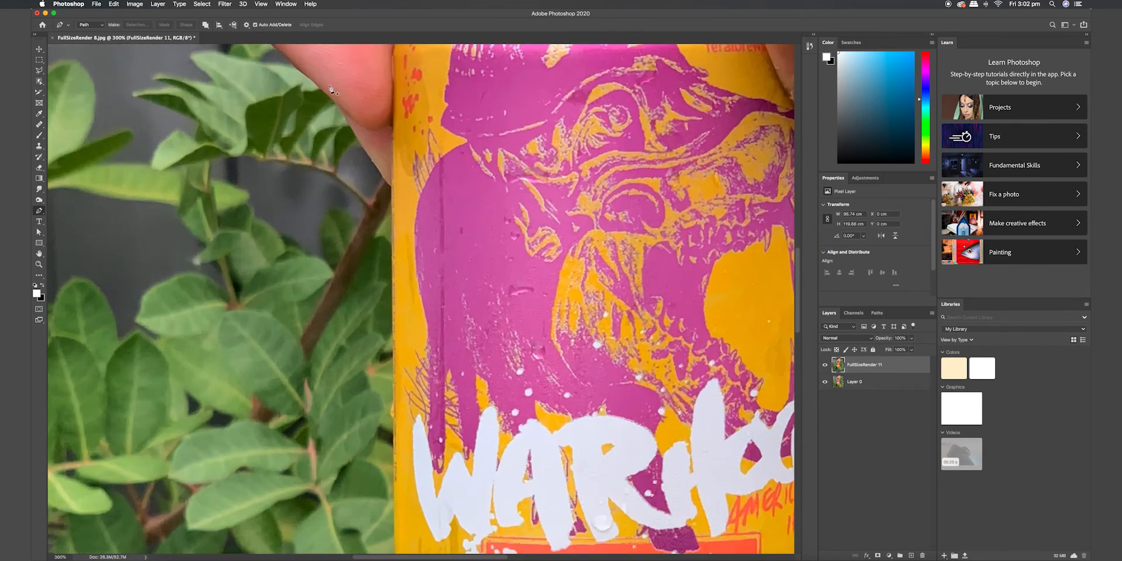
{"action": "mouse_move", "coordinate": [395, 201]}
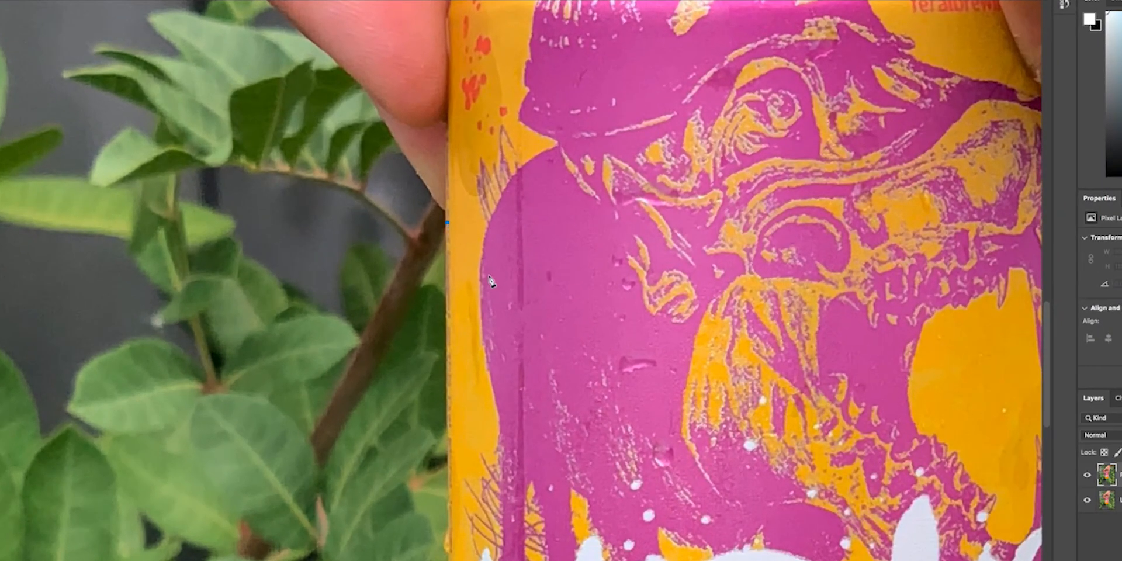
{"action": "mouse_move", "coordinate": [503, 386]}
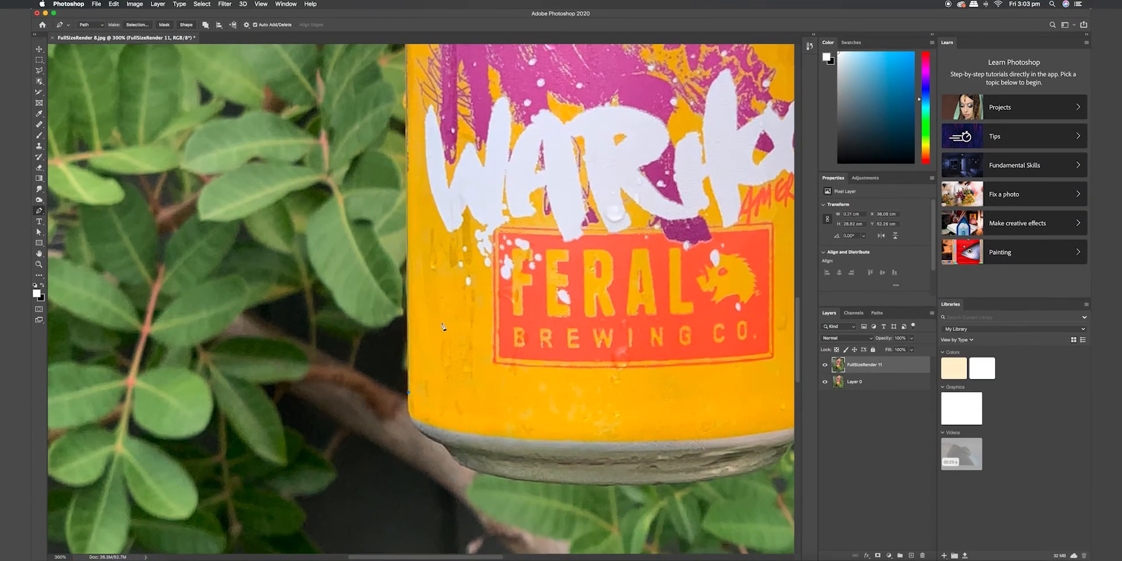
{"action": "mouse_move", "coordinate": [409, 394]}
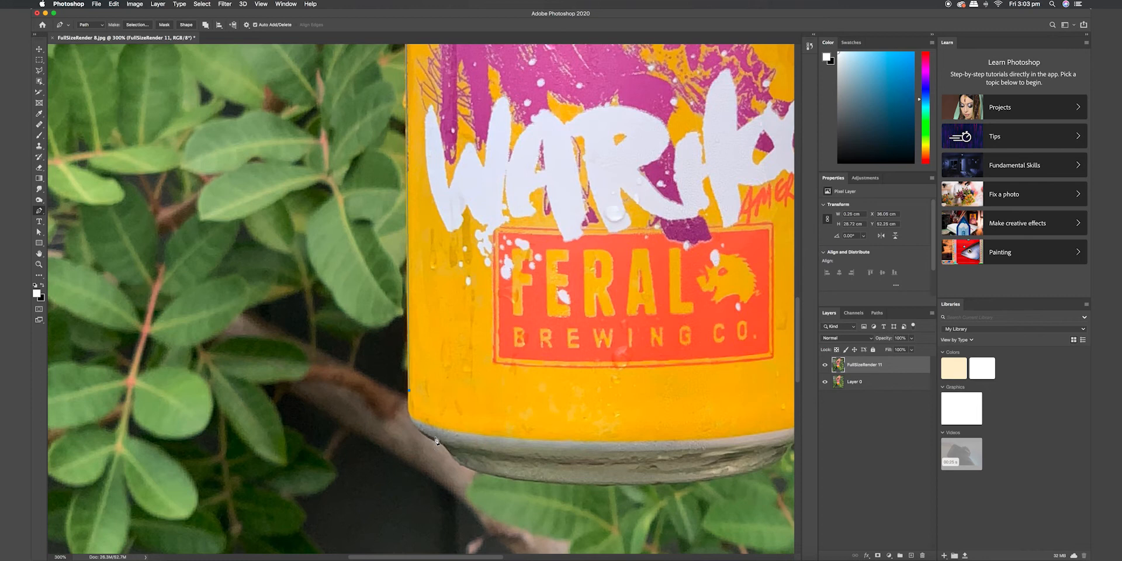
Step: Add a curved anchor at the can's bottom-left corner and bend the path along its base
{"action": "left_click_drag", "start_coordinate": [407, 391], "coordinate": [440, 444]}
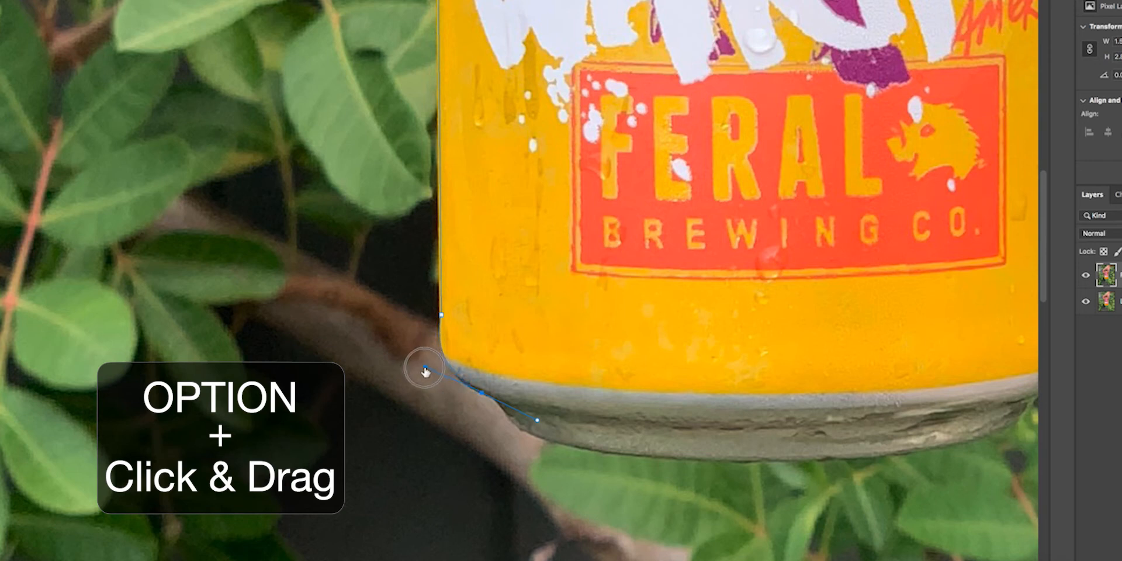
{"action": "left_click_drag", "start_coordinate": [426, 371], "coordinate": [530, 419]}
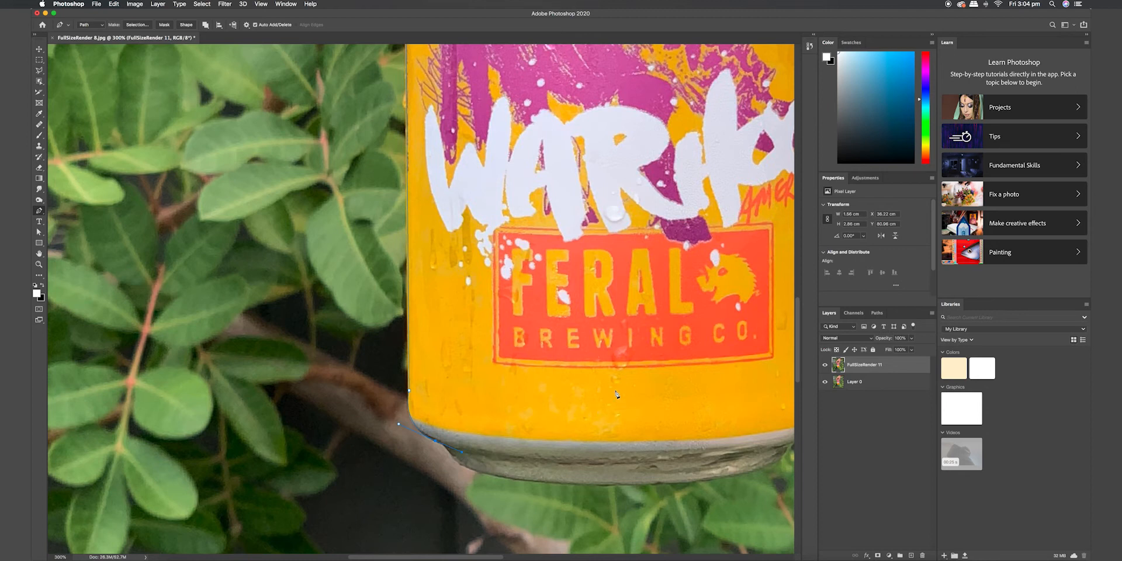
{"action": "mouse_move", "coordinate": [605, 386]}
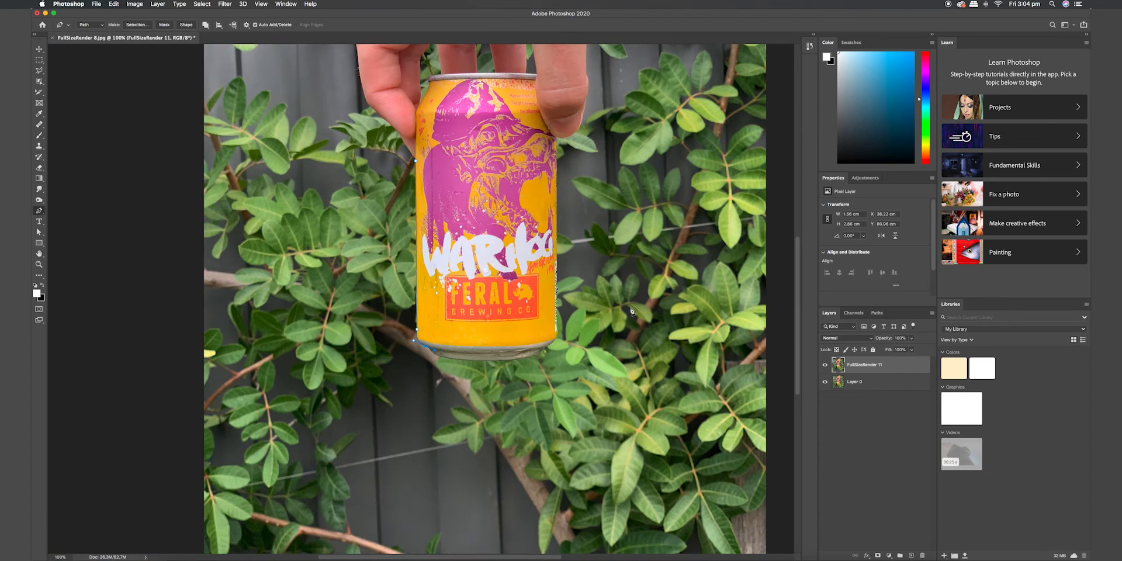
{"action": "mouse_move", "coordinate": [572, 321]}
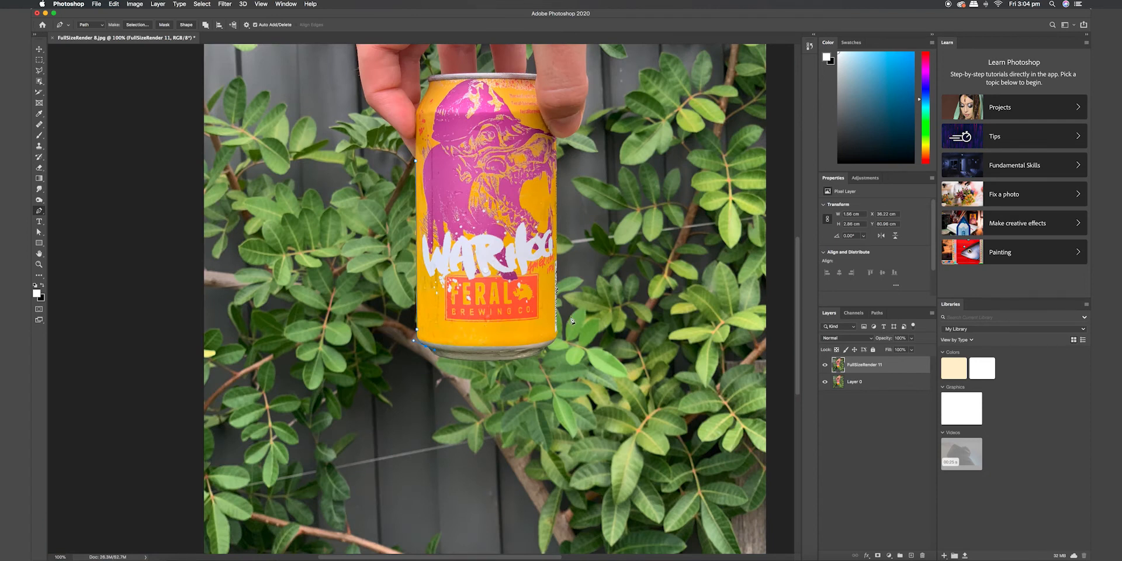
{"action": "mouse_move", "coordinate": [542, 139]}
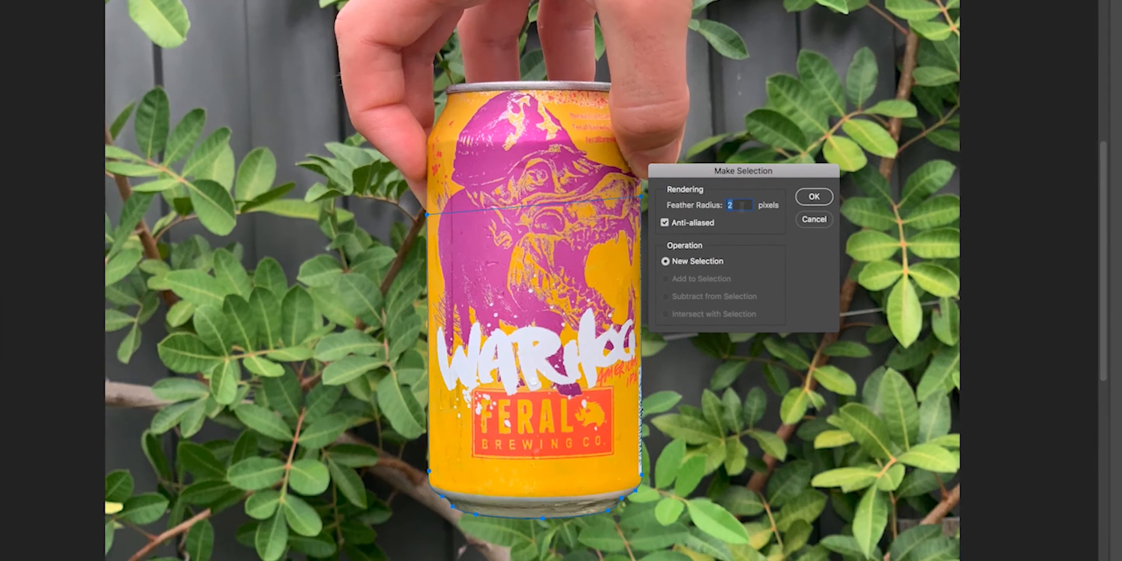
{"action": "mouse_move", "coordinate": [704, 214]}
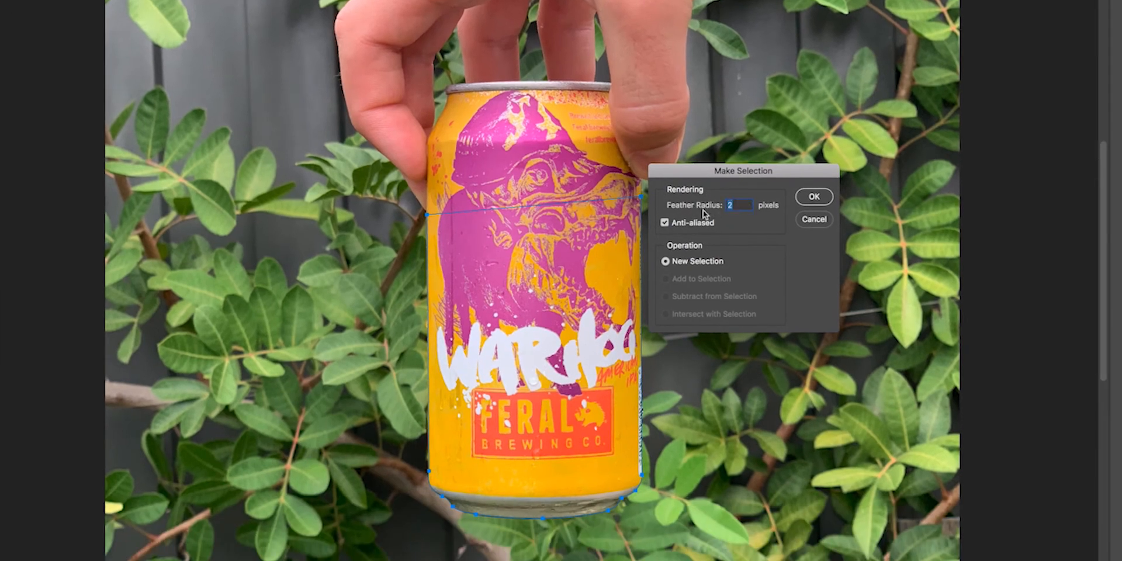
Step: Make a 2 px feathered selection from the can path and paste the can into the blurred document
{"action": "left_click", "coordinate": [814, 197]}
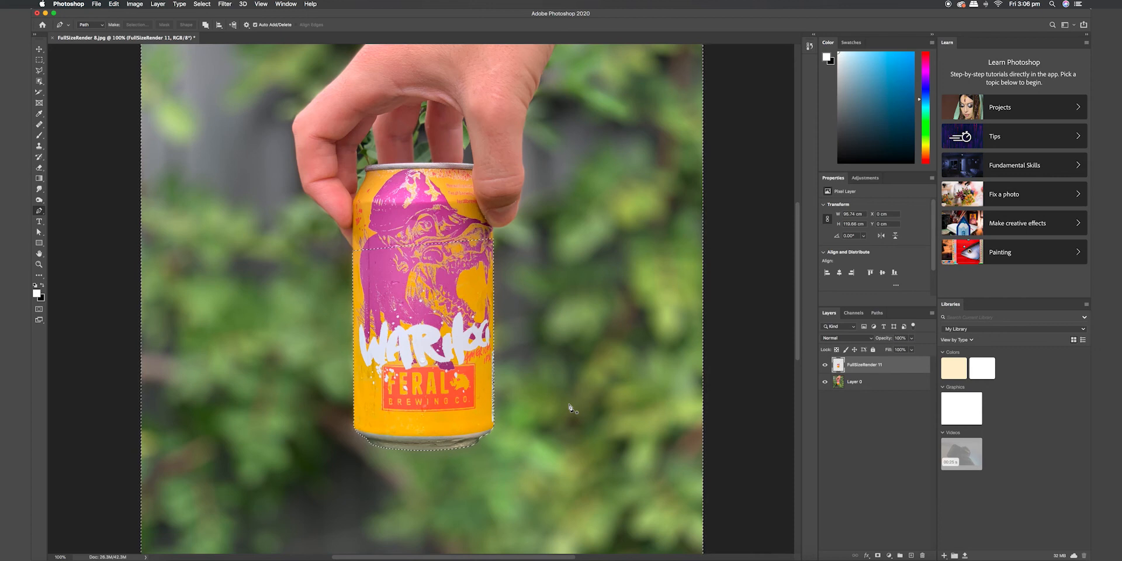
{"action": "mouse_move", "coordinate": [542, 362]}
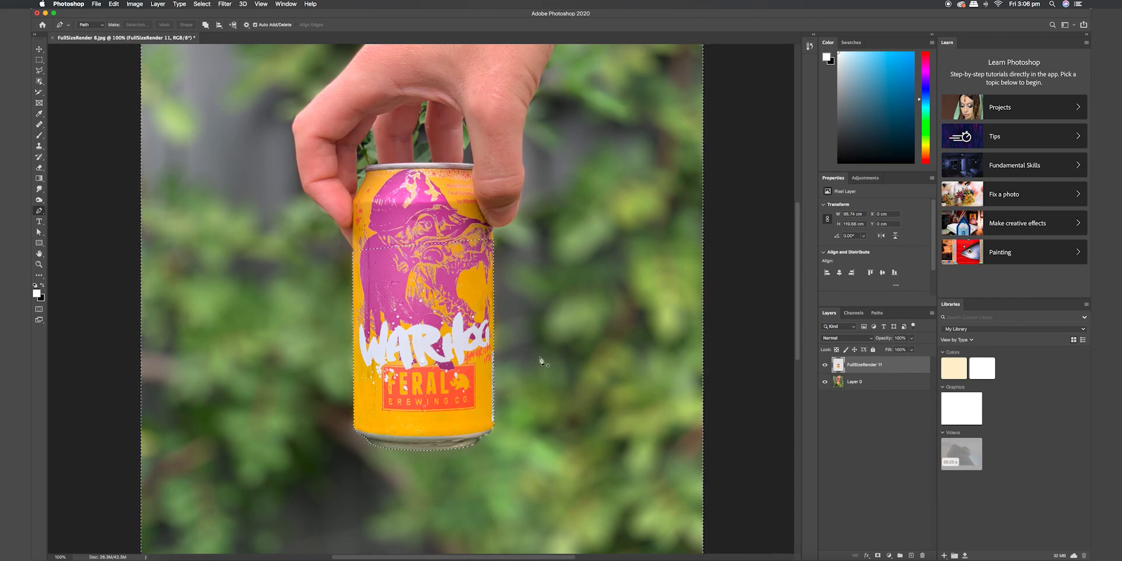
Step: Deselect the can and zoom out to view the whole composite
{"action": "left_click", "coordinate": [201, 5]}
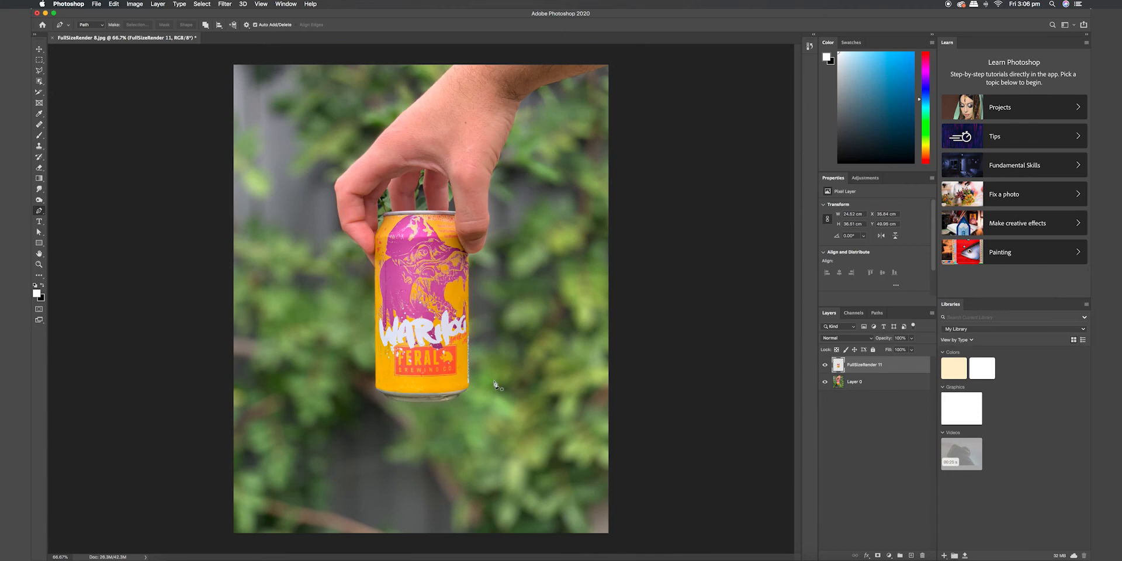
{"action": "mouse_move", "coordinate": [363, 293]}
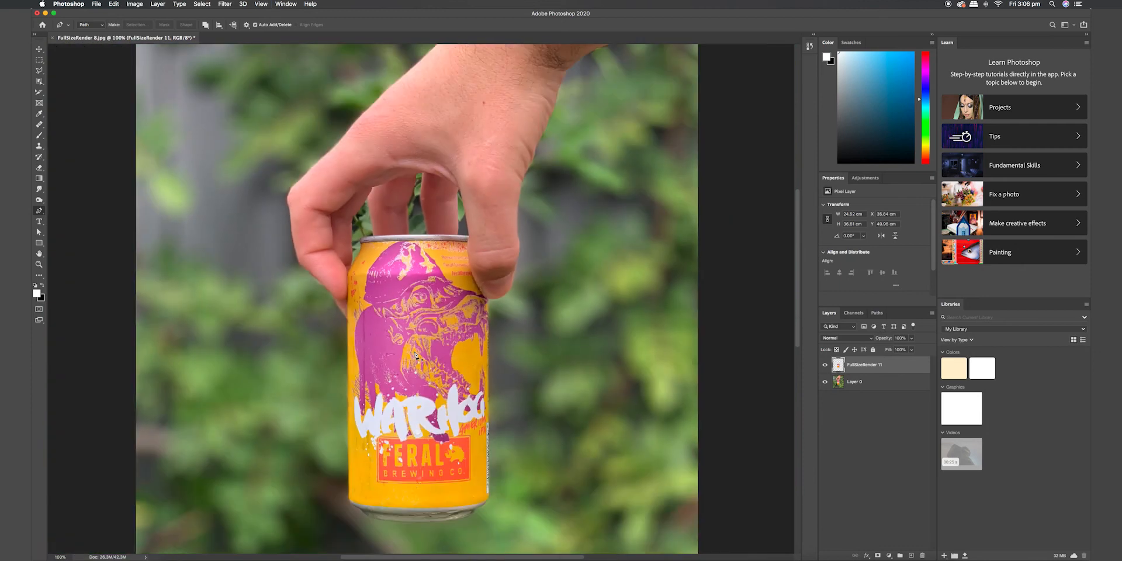
{"action": "key", "text": "cmd+-"}
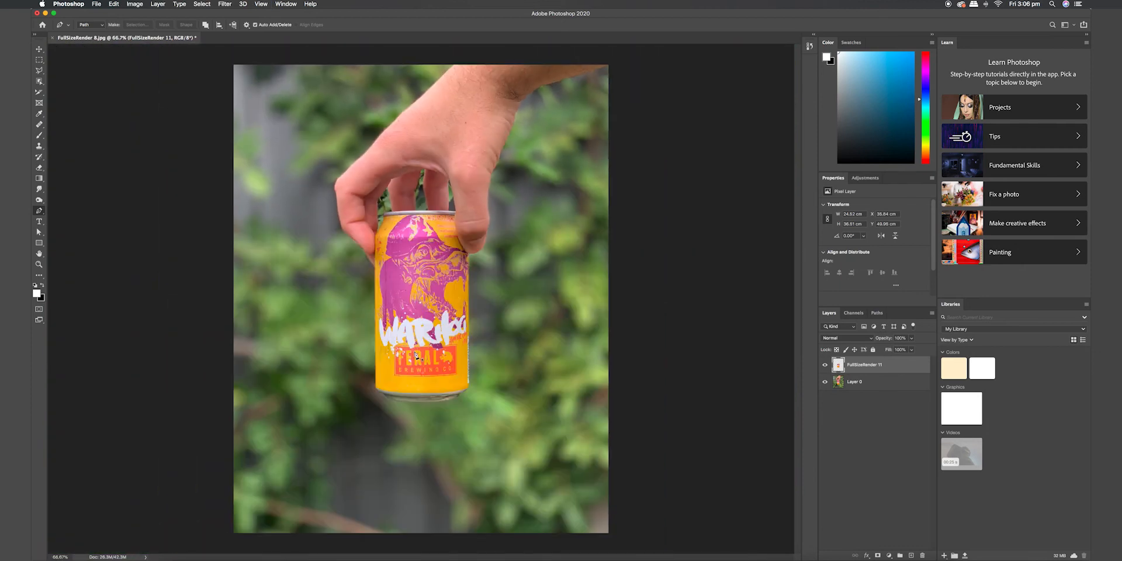
{"action": "mouse_move", "coordinate": [268, 279]}
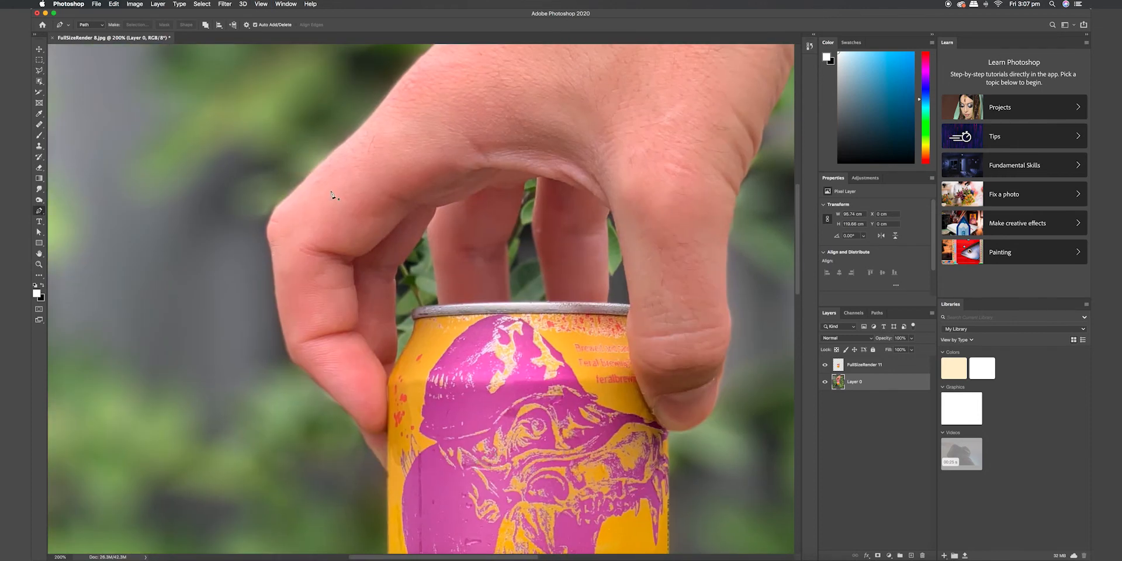
Step: At 300% zoom, pen-trace the leafy gap from the first finger's edge to the can rim
{"action": "key", "text": "cmd+plus"}
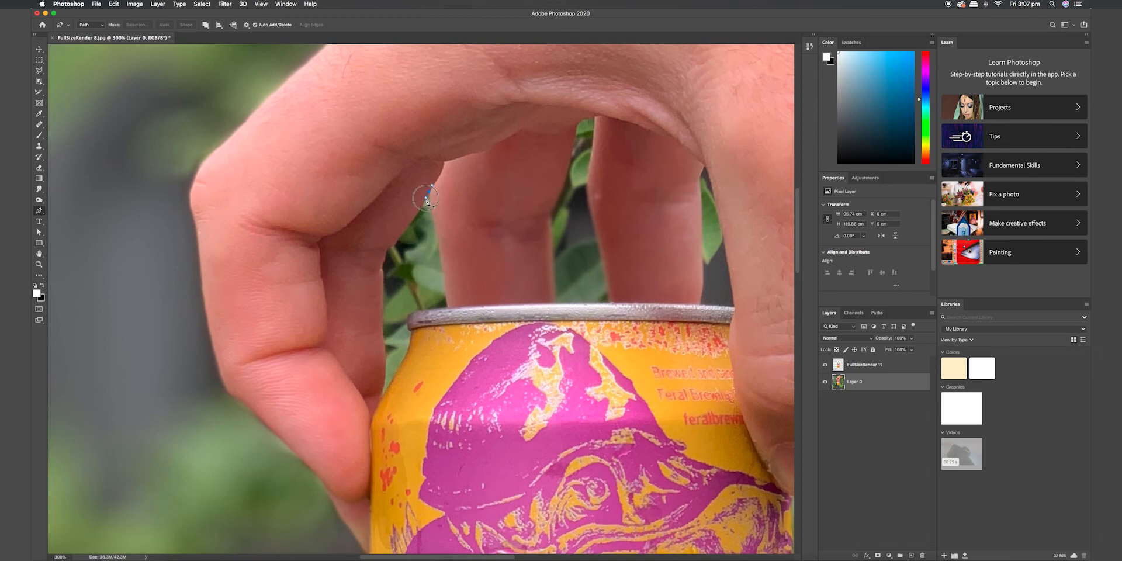
{"action": "left_click_drag", "start_coordinate": [426, 198], "coordinate": [393, 246]}
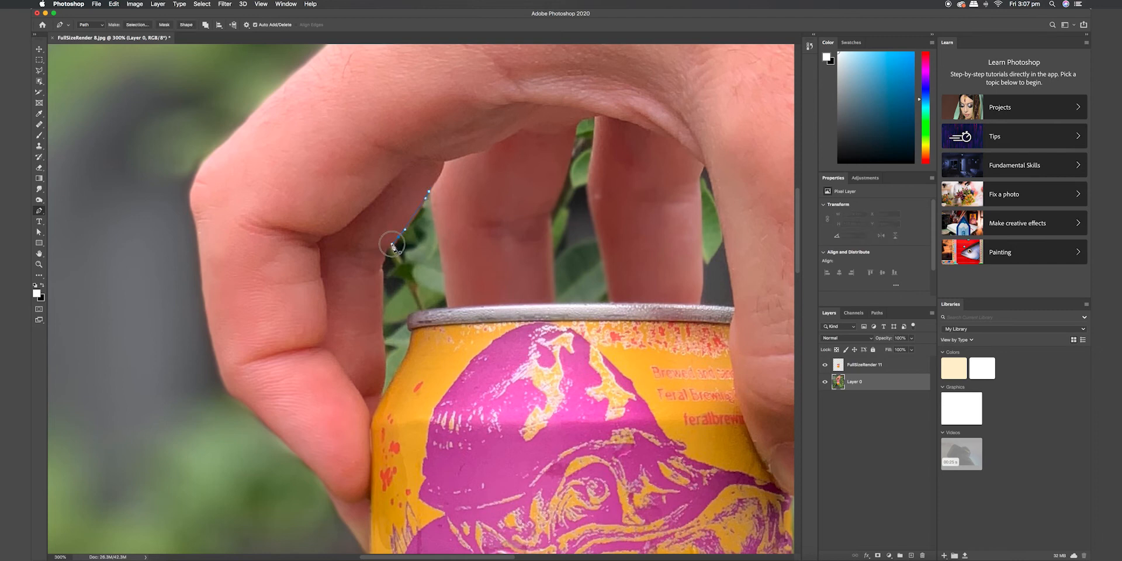
{"action": "left_click_drag", "start_coordinate": [392, 246], "coordinate": [385, 259]}
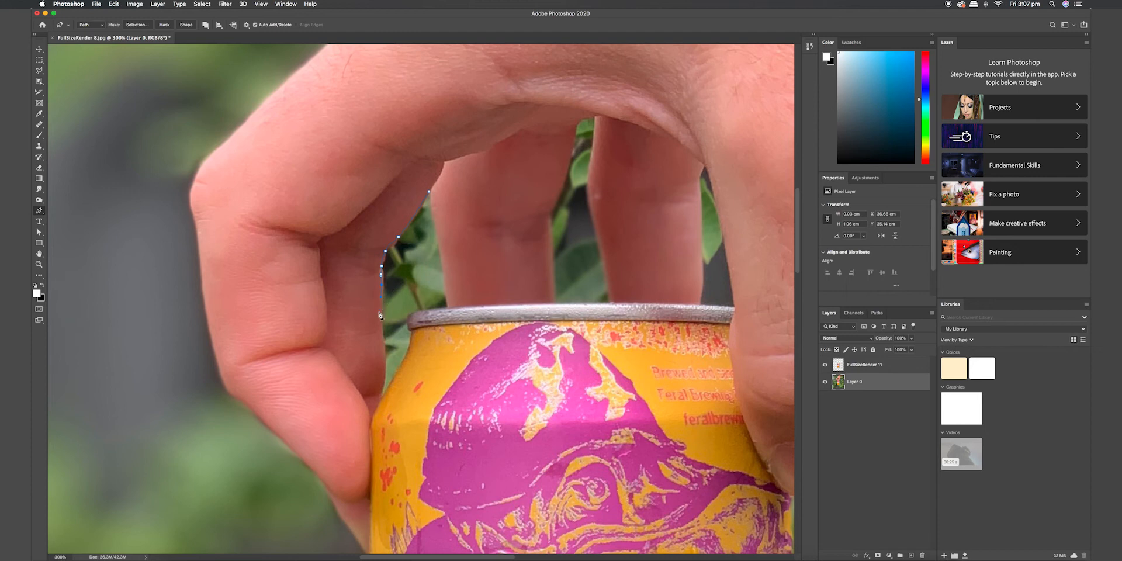
{"action": "left_click_drag", "start_coordinate": [380, 316], "coordinate": [384, 336]}
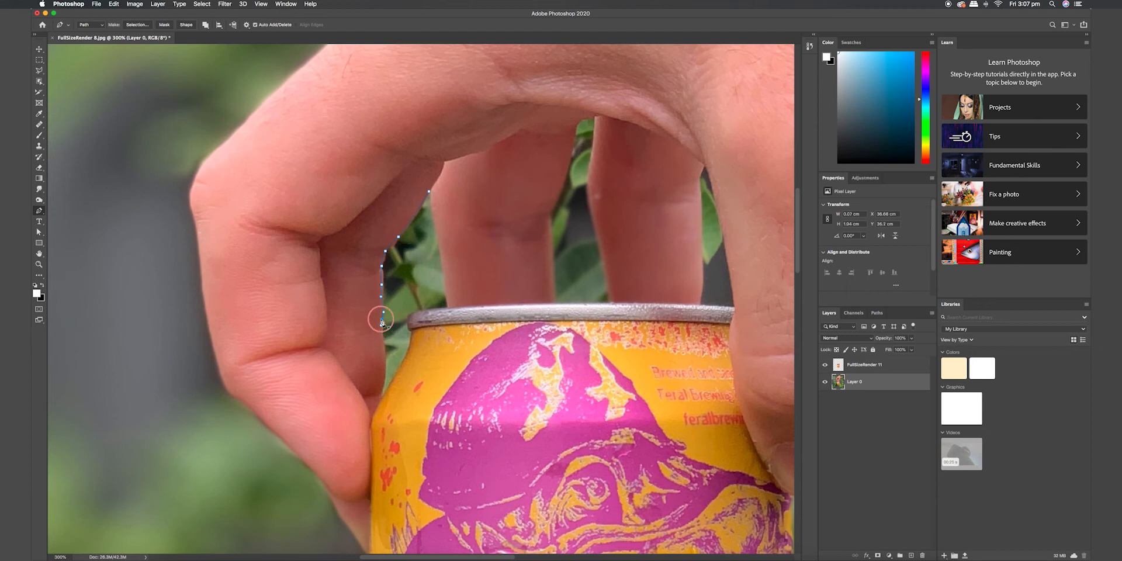
{"action": "left_click_drag", "start_coordinate": [382, 321], "coordinate": [385, 349]}
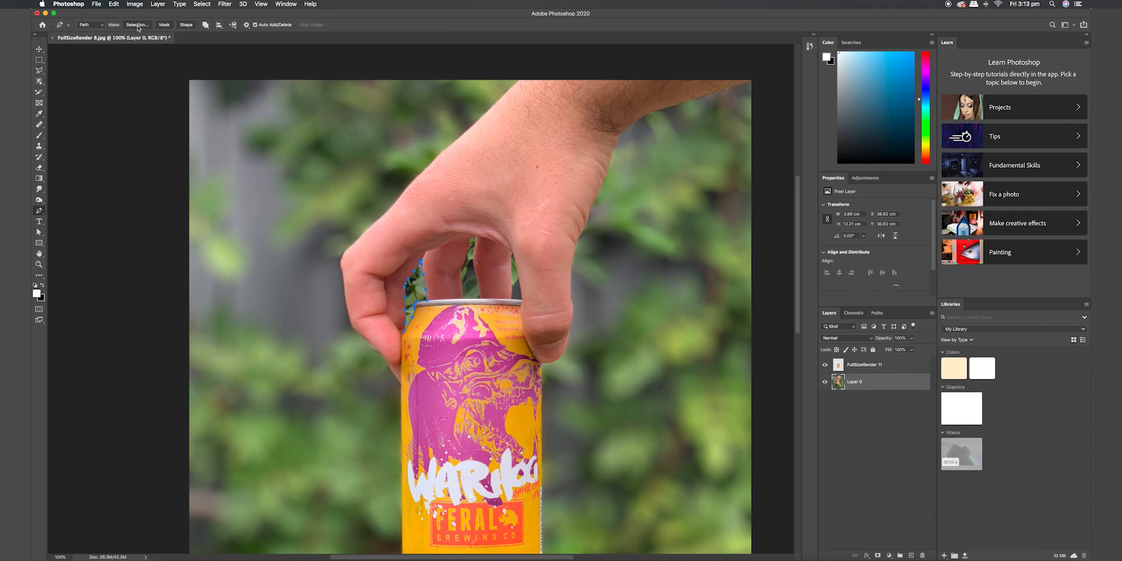
Step: Convert the finger-gap path into a selection, confirming the Make Selection dialog
{"action": "left_click", "coordinate": [137, 25]}
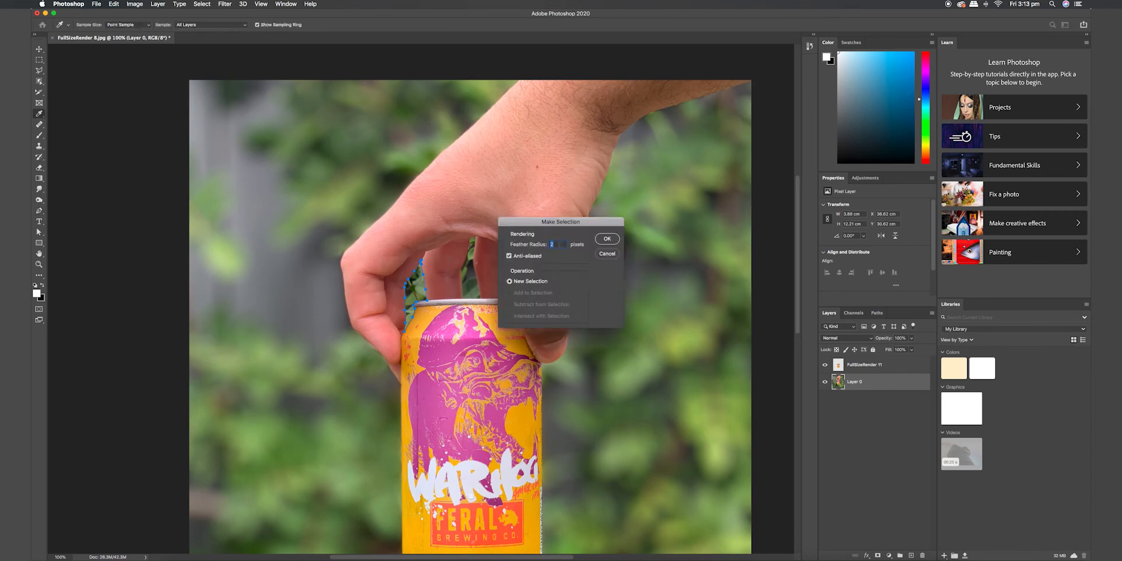
{"action": "left_click", "coordinate": [606, 238]}
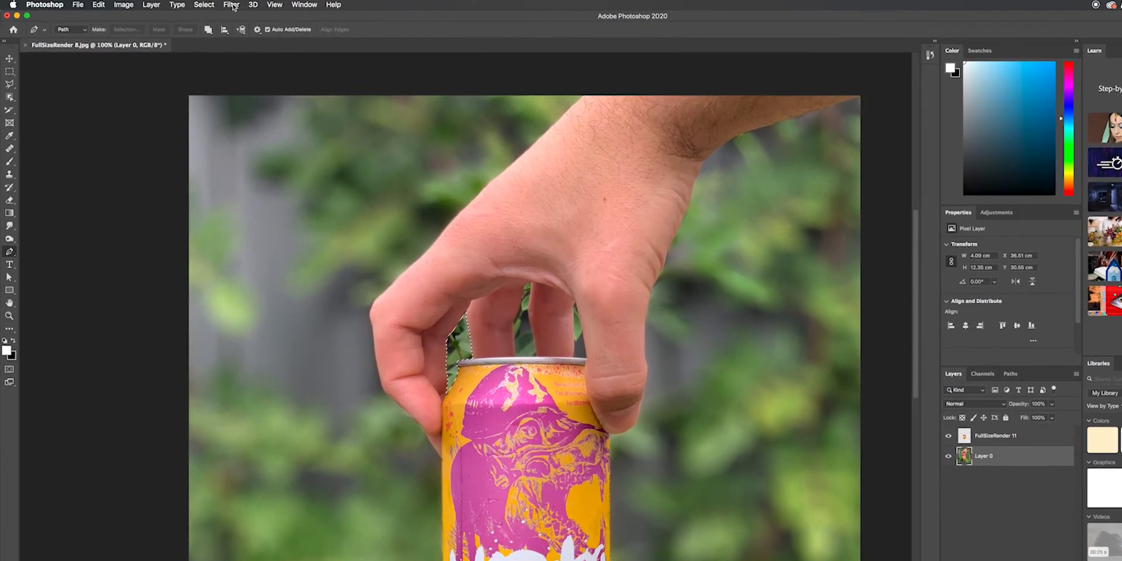
Step: Apply a 15-pixel Gaussian Blur to the leaves in the selected finger gap
{"action": "left_click", "coordinate": [230, 5]}
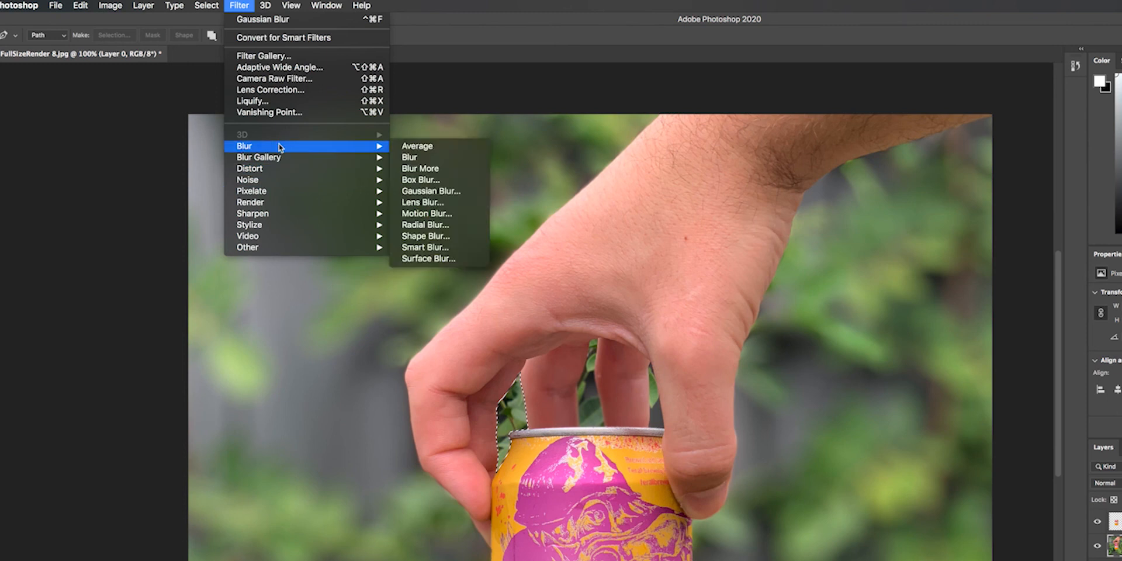
{"action": "mouse_move", "coordinate": [430, 191]}
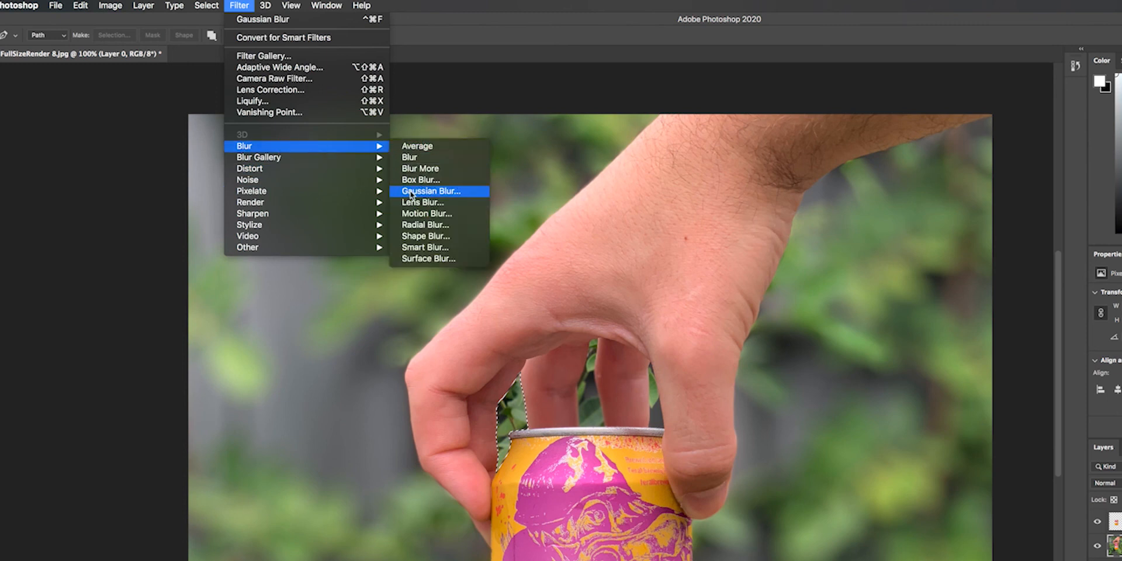
{"action": "left_click", "coordinate": [430, 191]}
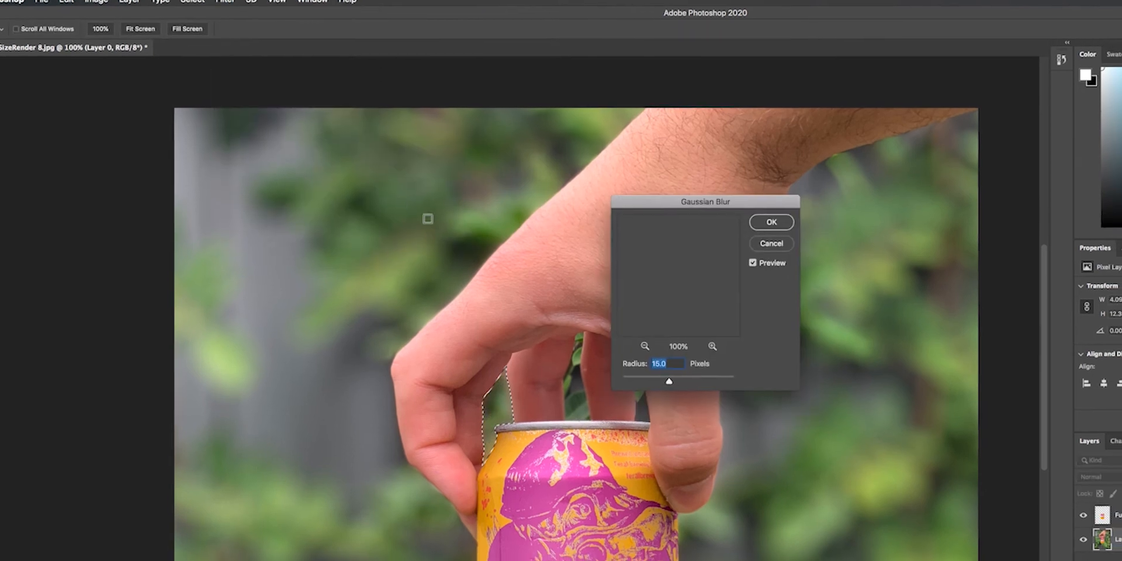
{"action": "left_click_drag", "start_coordinate": [669, 382], "coordinate": [605, 346]}
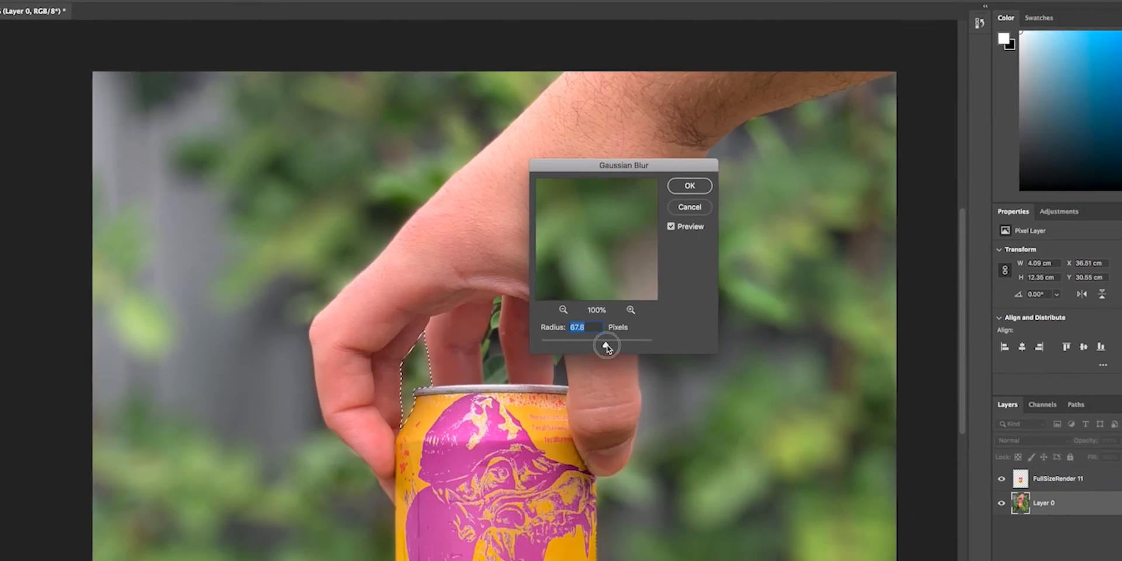
{"action": "left_click_drag", "start_coordinate": [607, 349], "coordinate": [558, 351]}
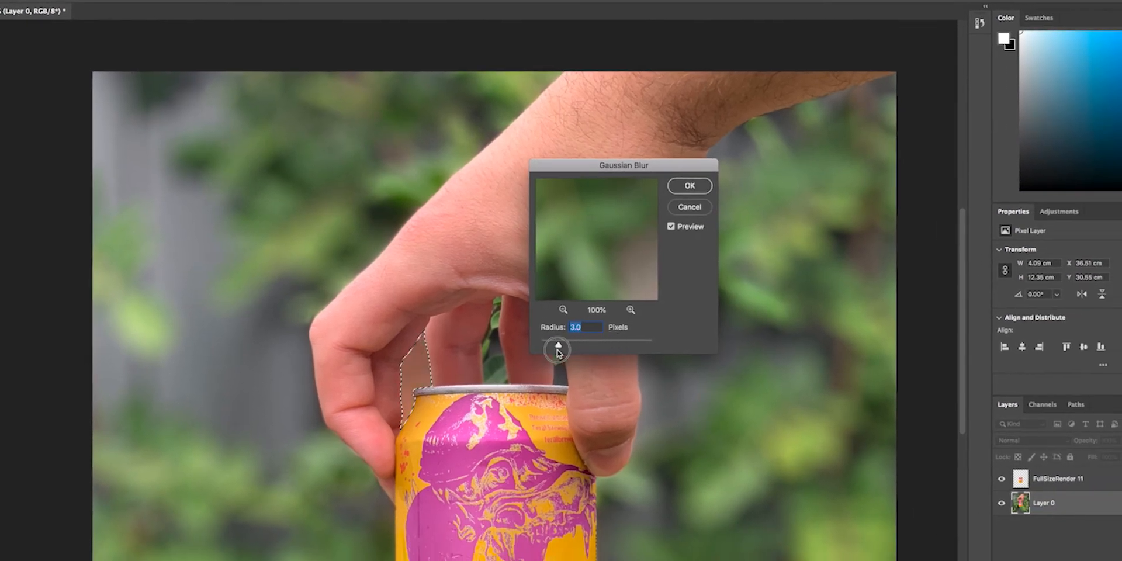
{"action": "left_click_drag", "start_coordinate": [558, 350], "coordinate": [573, 350]}
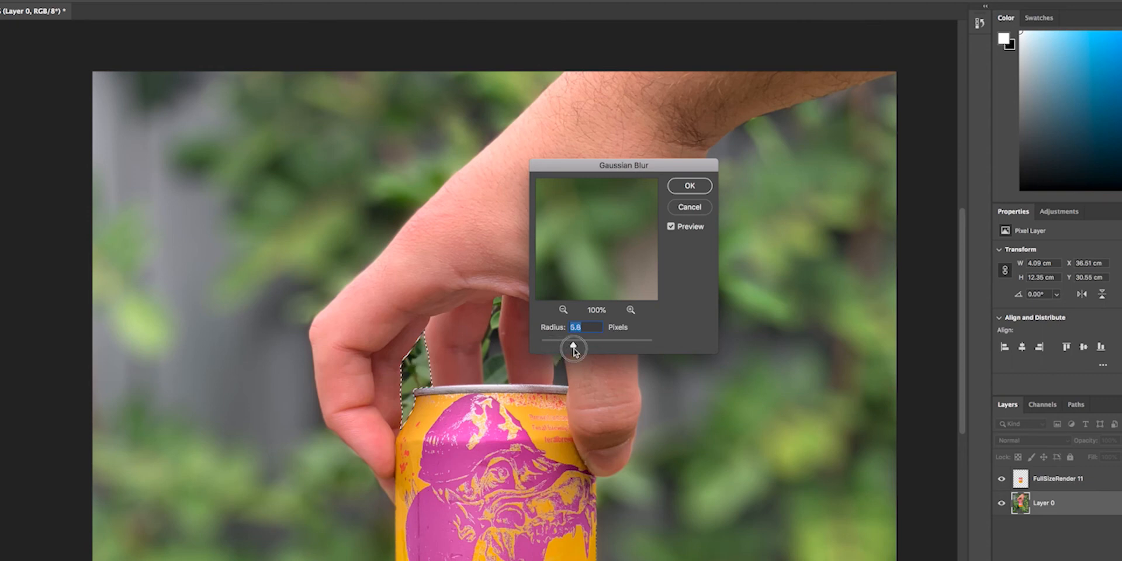
{"action": "left_click_drag", "start_coordinate": [573, 348], "coordinate": [586, 348]}
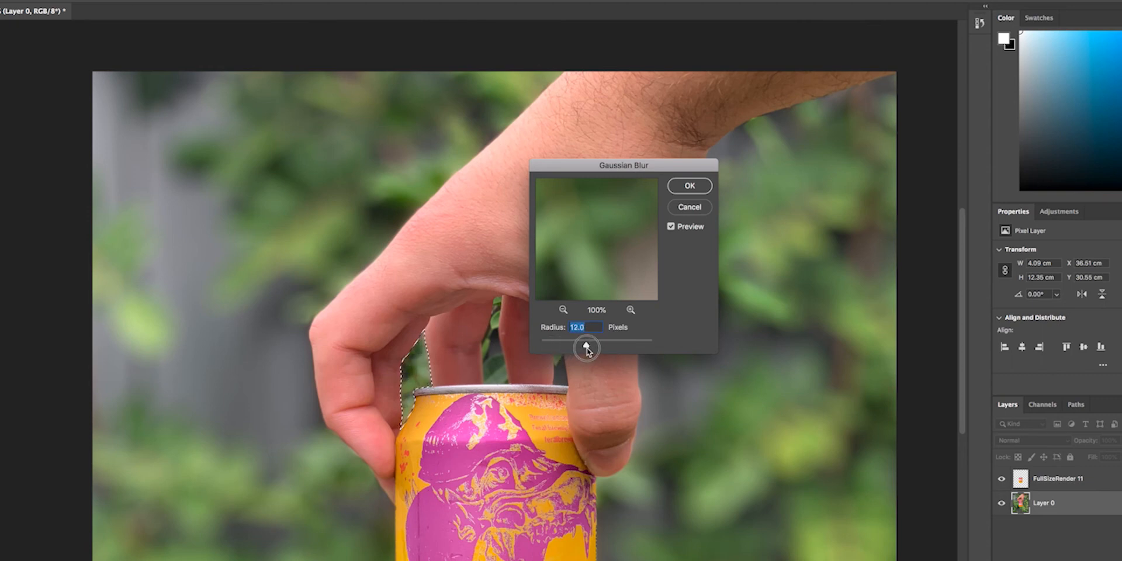
{"action": "left_click_drag", "start_coordinate": [586, 348], "coordinate": [593, 347]}
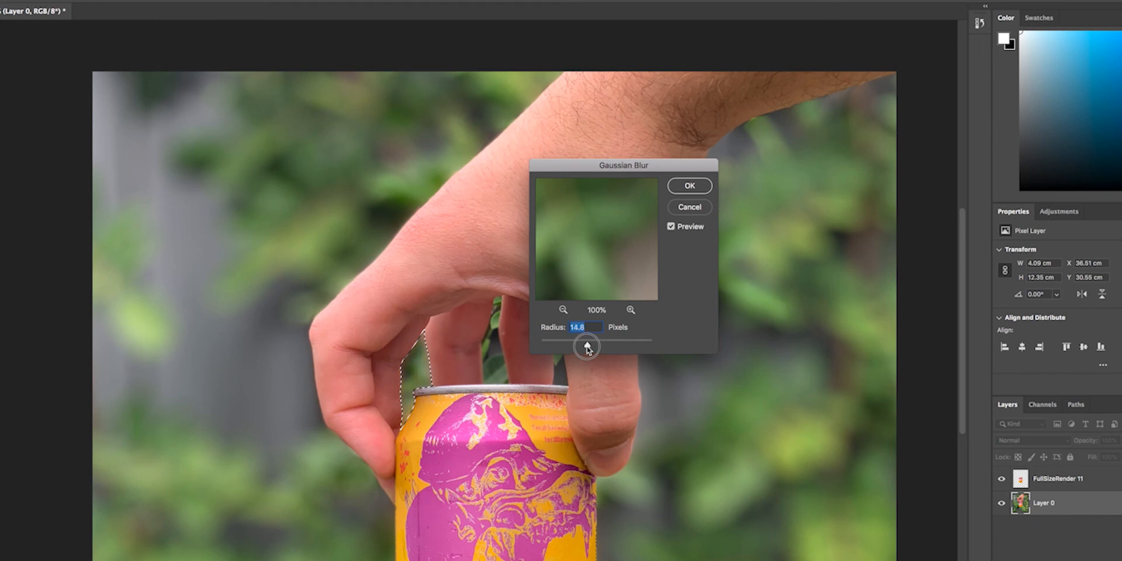
{"action": "left_click_drag", "start_coordinate": [587, 346], "coordinate": [585, 346]}
{"action": "type", "text": "15"}
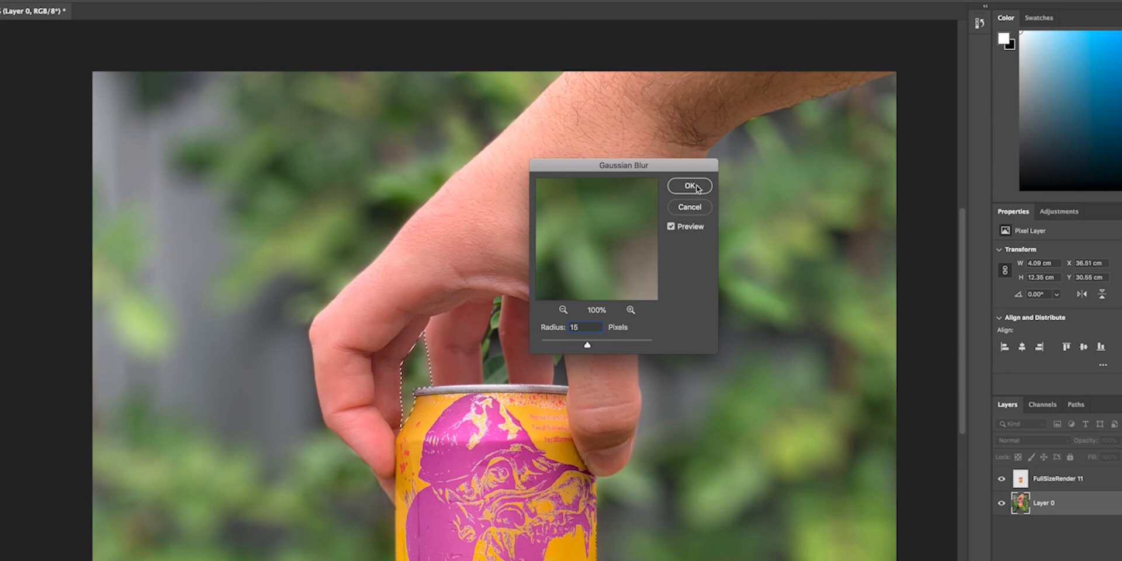
{"action": "left_click", "coordinate": [689, 186]}
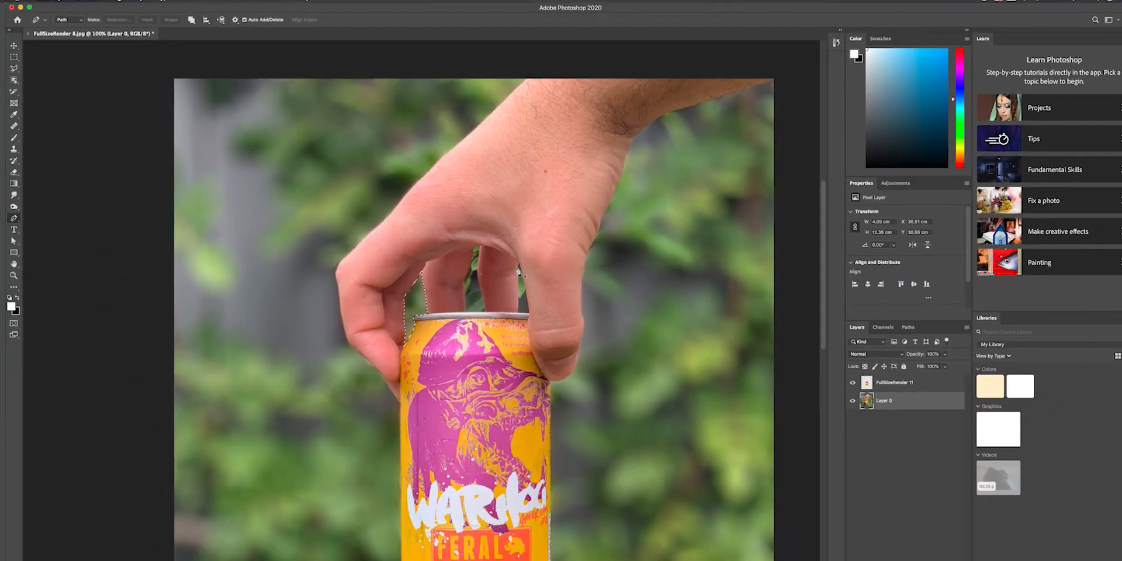
Step: Deselect the finger-gap selection
{"action": "left_click", "coordinate": [203, 4]}
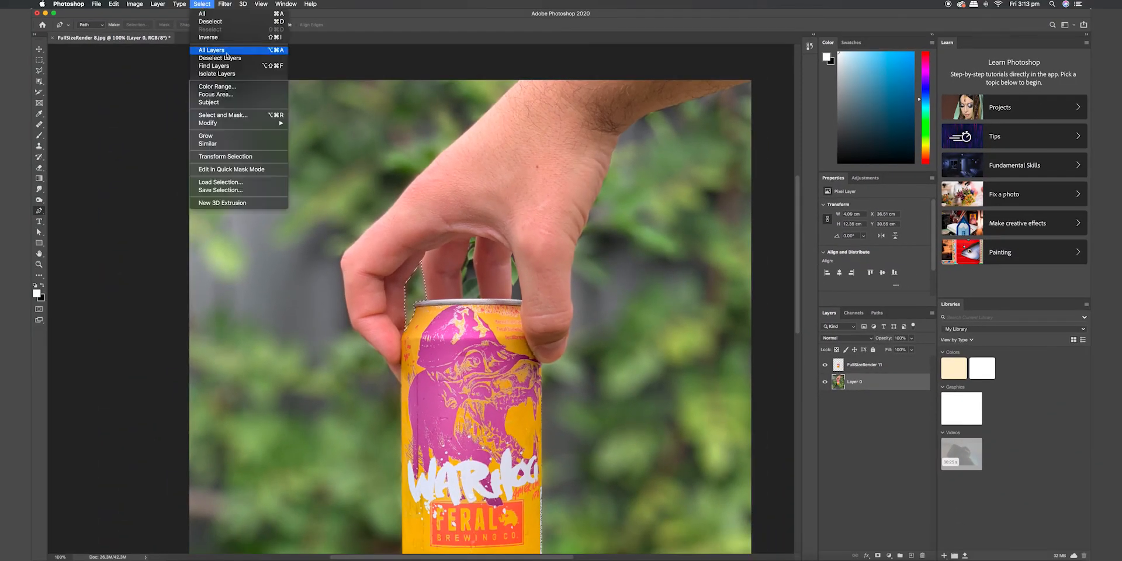
{"action": "left_click", "coordinate": [211, 49]}
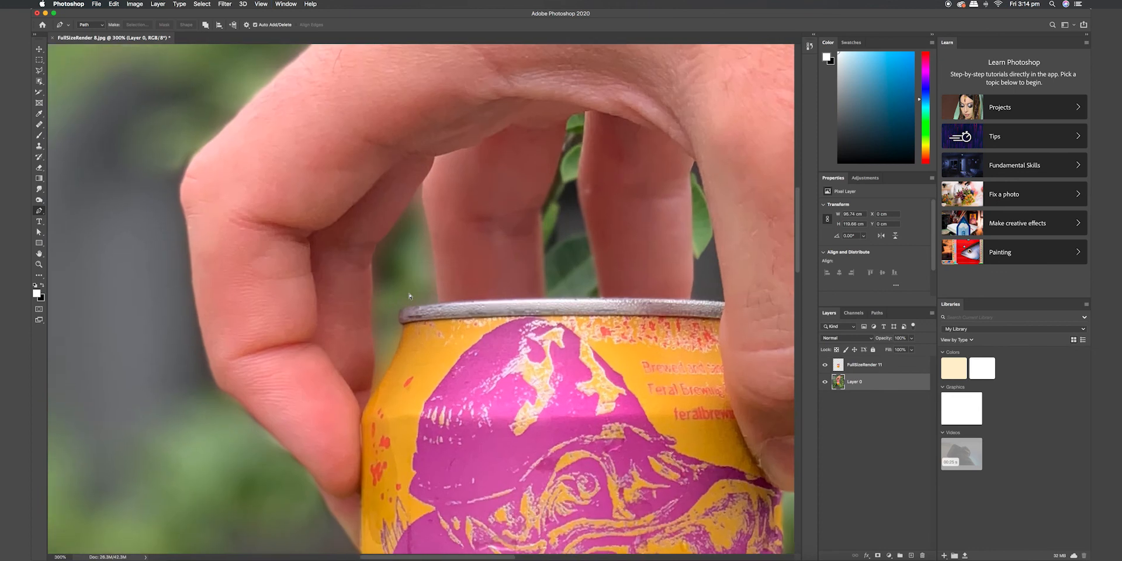
{"action": "mouse_move", "coordinate": [429, 191]}
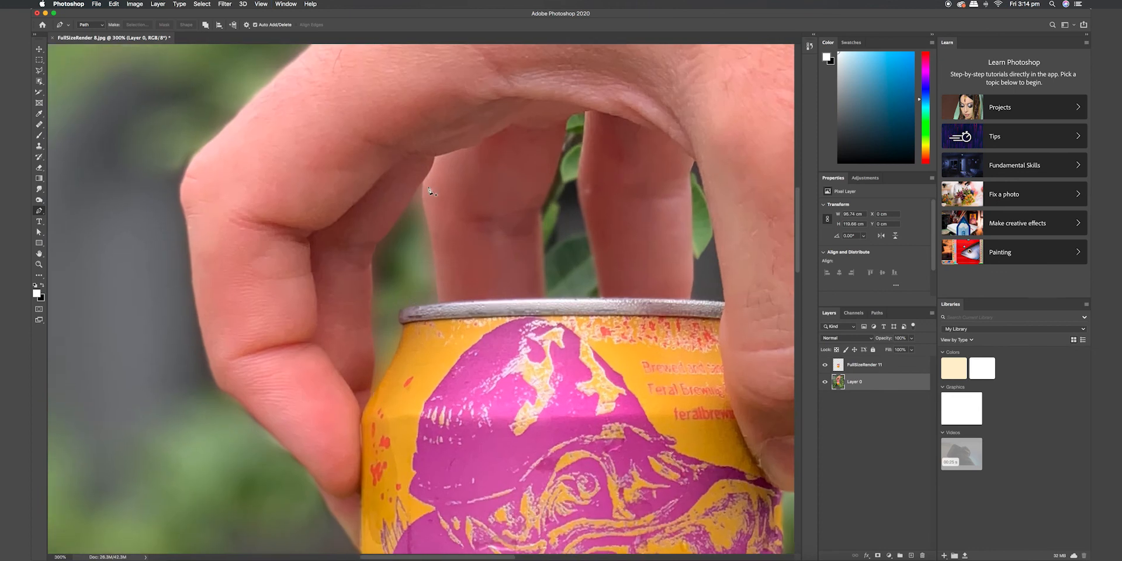
{"action": "mouse_move", "coordinate": [259, 294]}
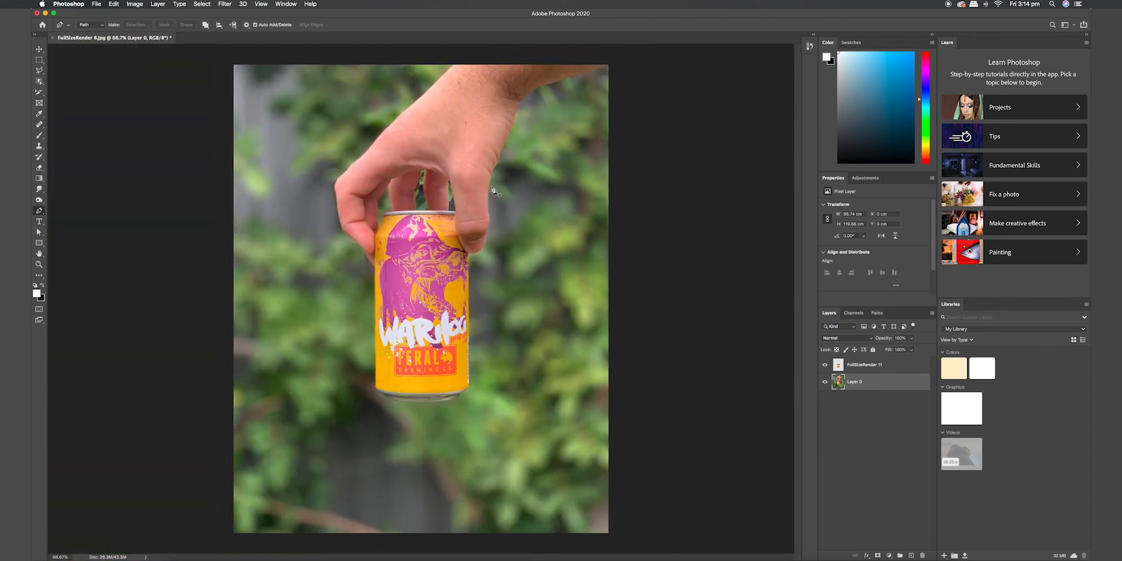
{"action": "mouse_move", "coordinate": [421, 186]}
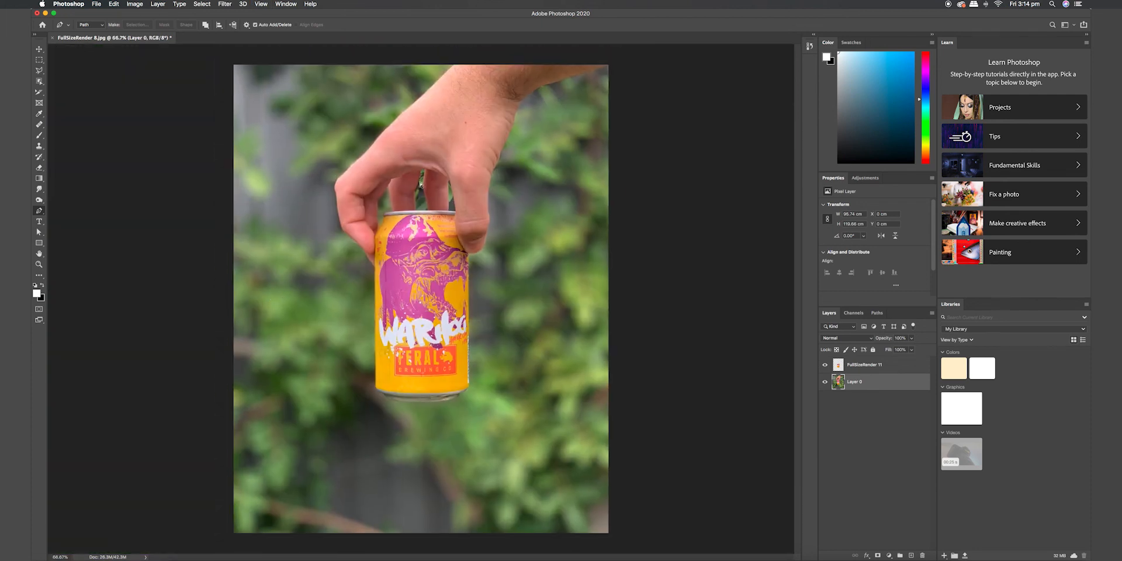